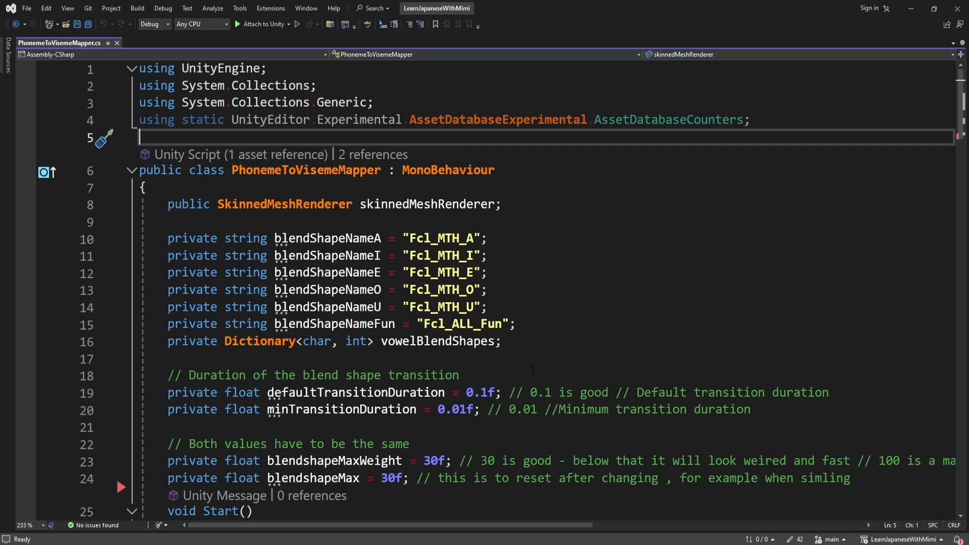
Reach the colour theme choices from the Tools menu.
click(240, 8)
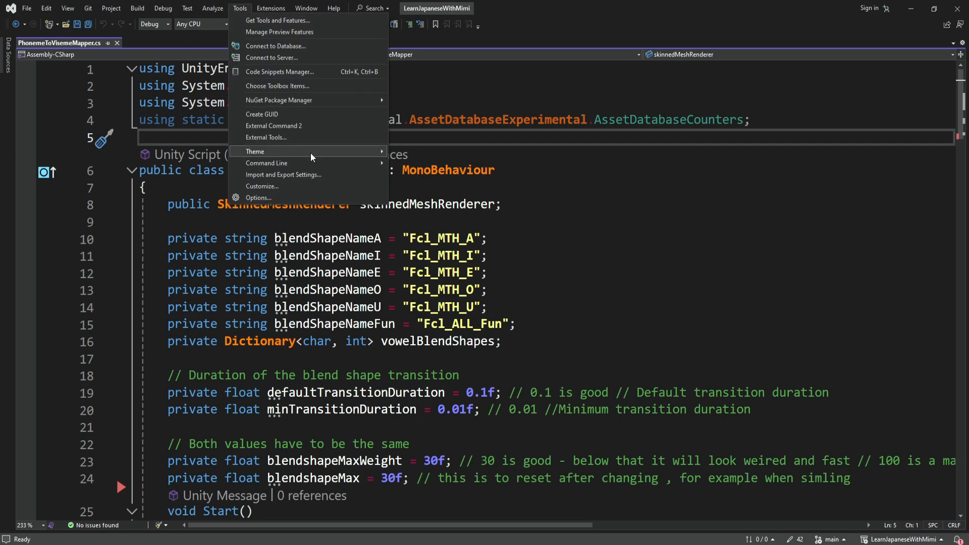
mouse_move(254, 151)
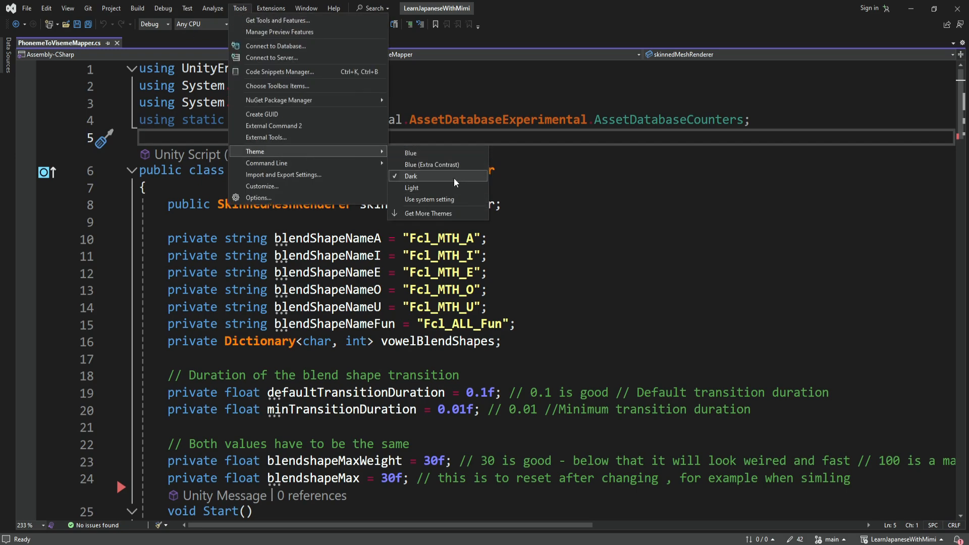
mouse_move(428, 213)
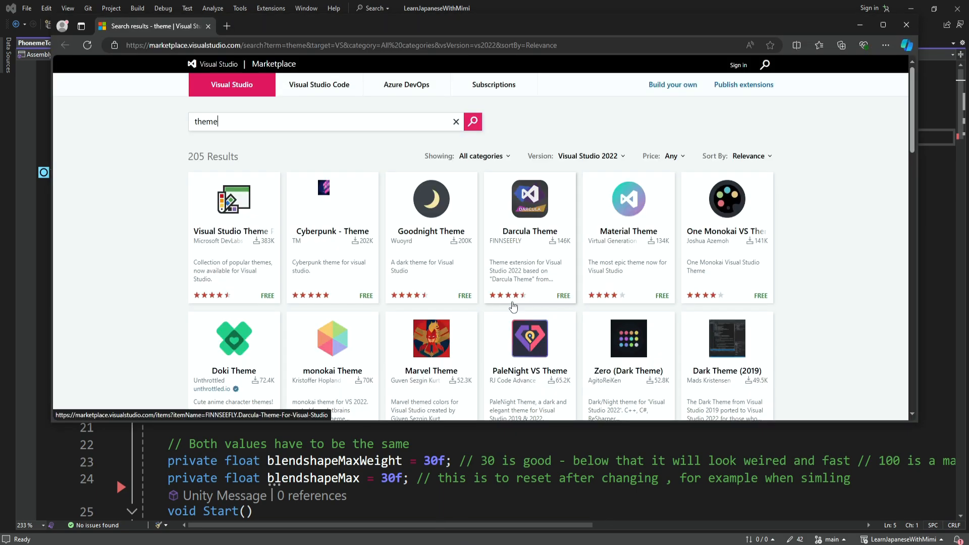
Scroll through the free Marketplace theme results such as Darcula, Monokai and Rider Dark.
scroll(down, 3)
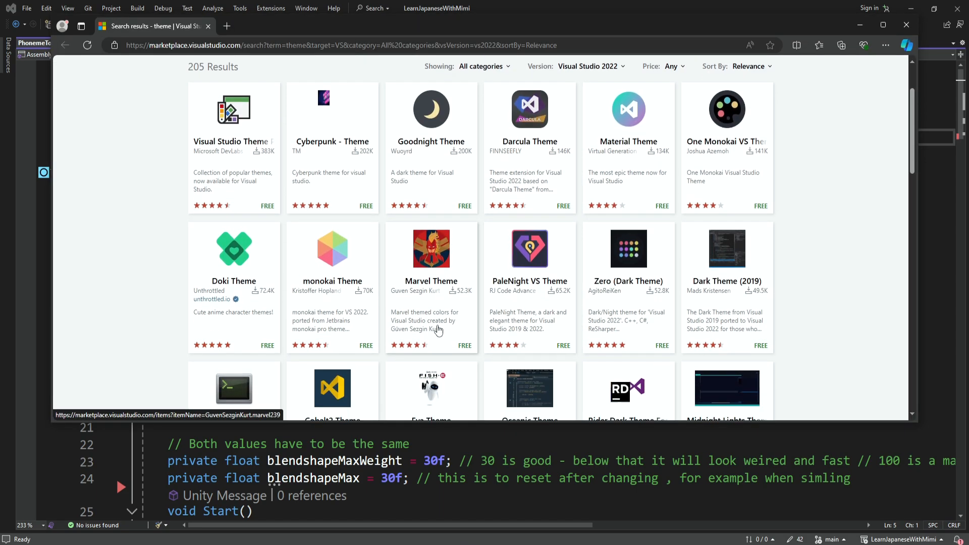
scroll(down, 3)
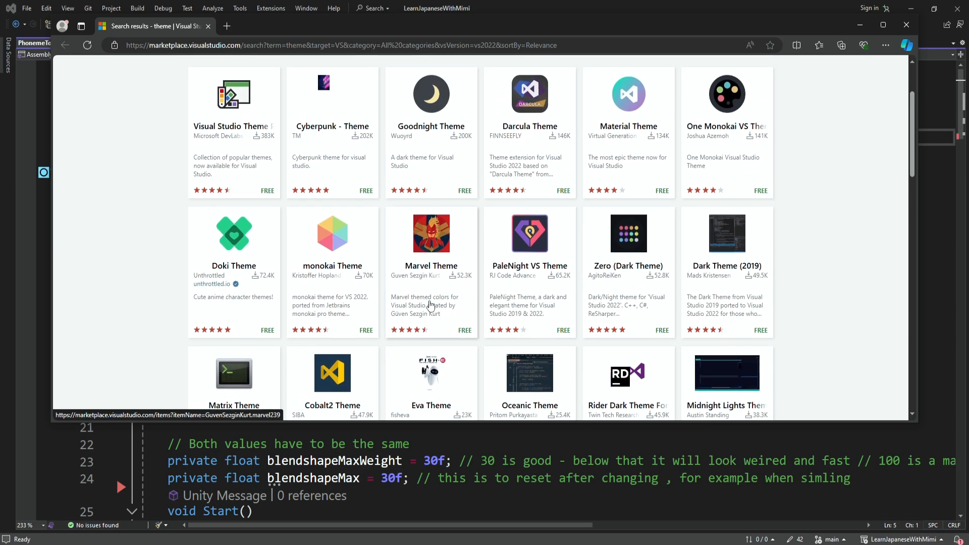
scroll(down, 3)
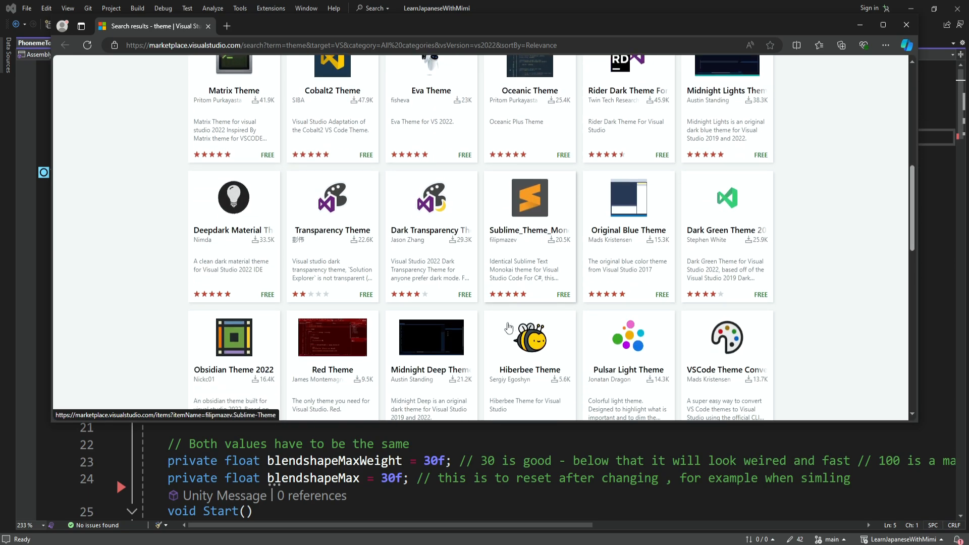
scroll(down, 3)
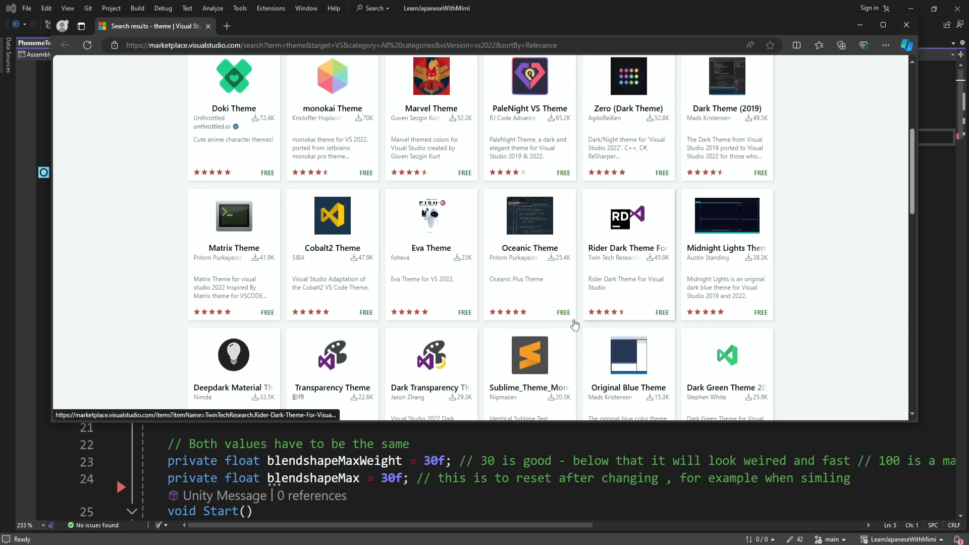
mouse_move(837, 128)
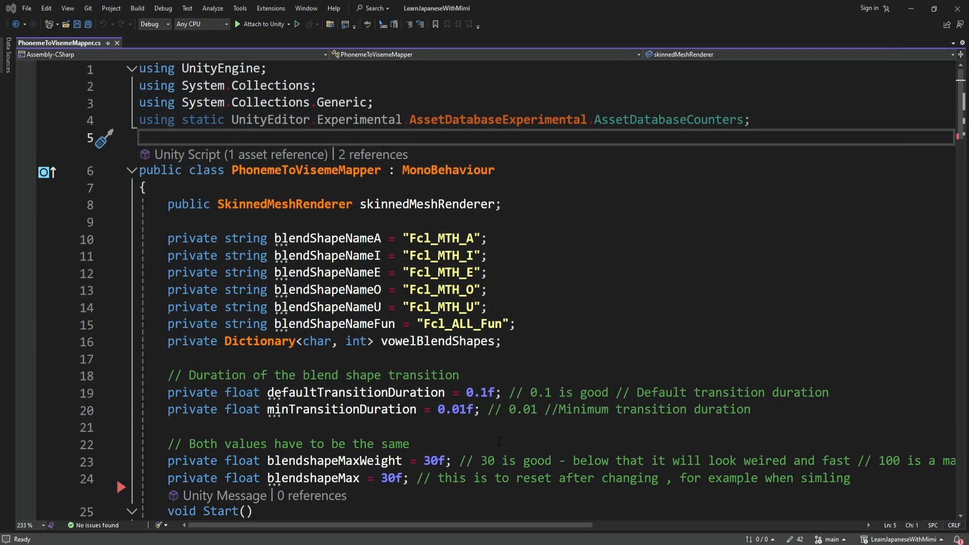
click(239, 8)
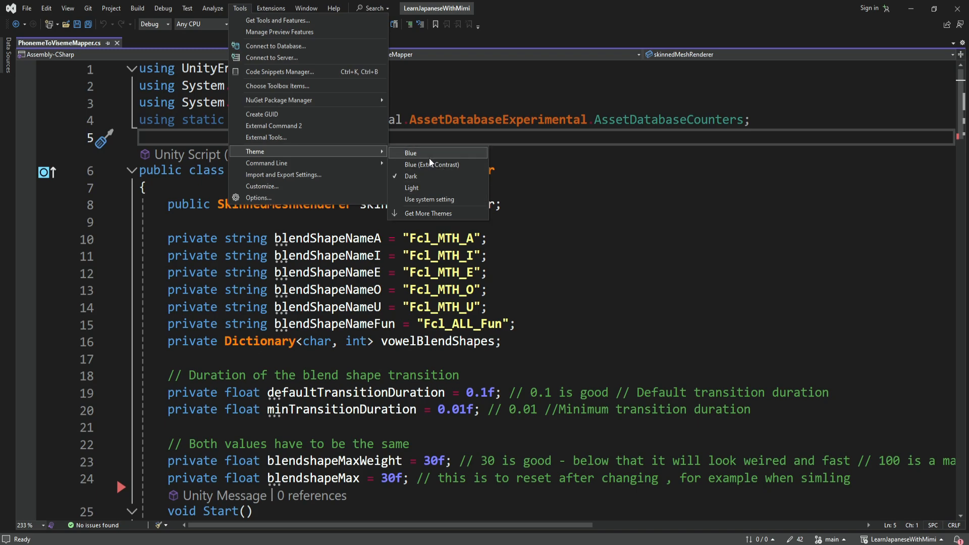
mouse_move(431, 177)
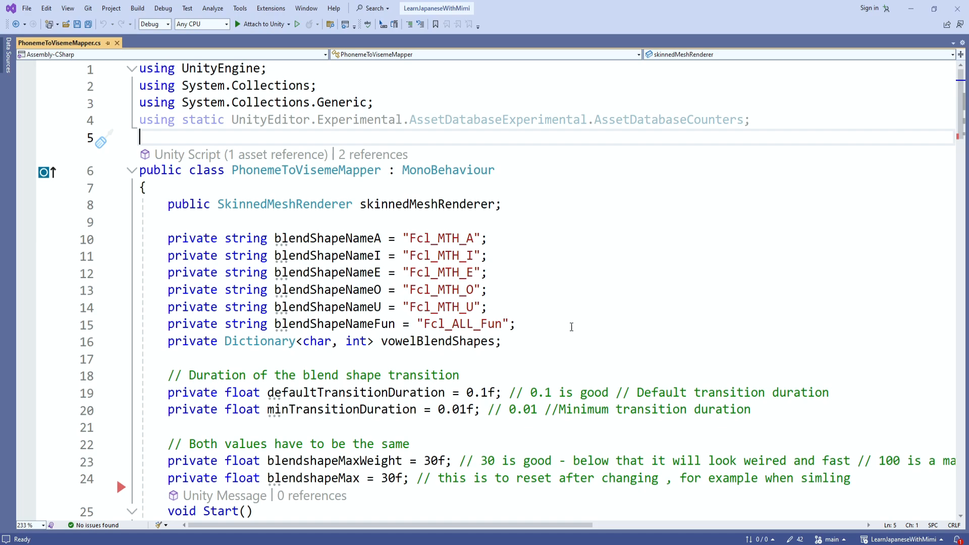
click(239, 9)
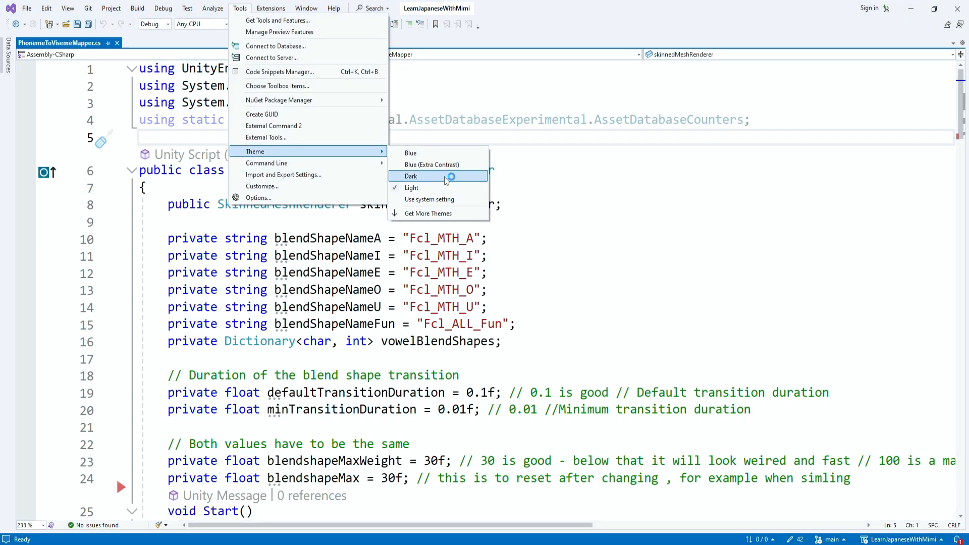
click(410, 176)
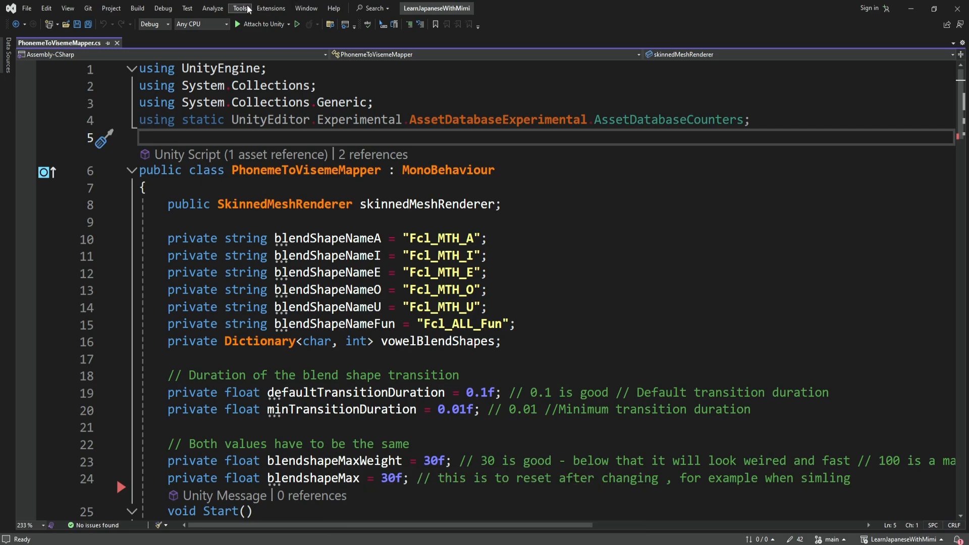
Reach the Fonts and Colors page of the Options dialog and its Display items list.
click(239, 8)
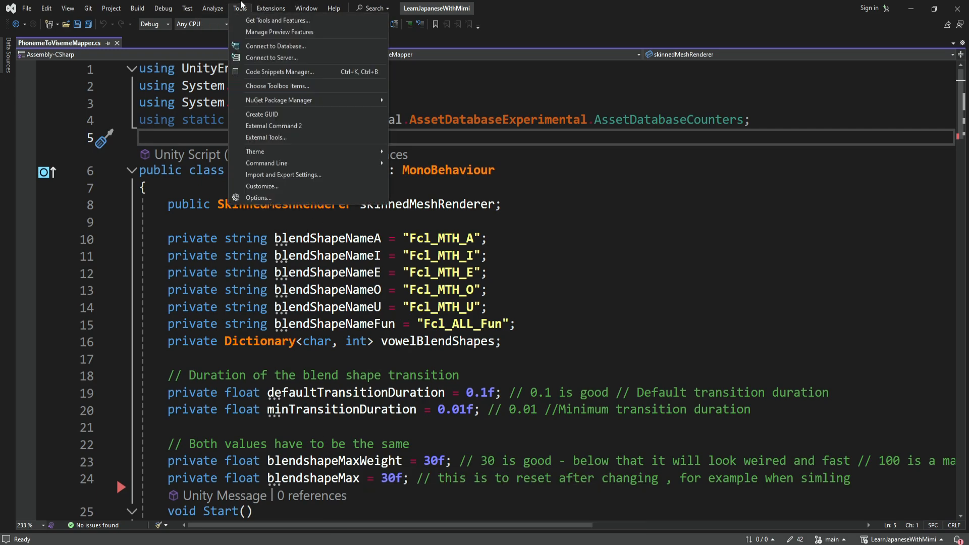
click(260, 196)
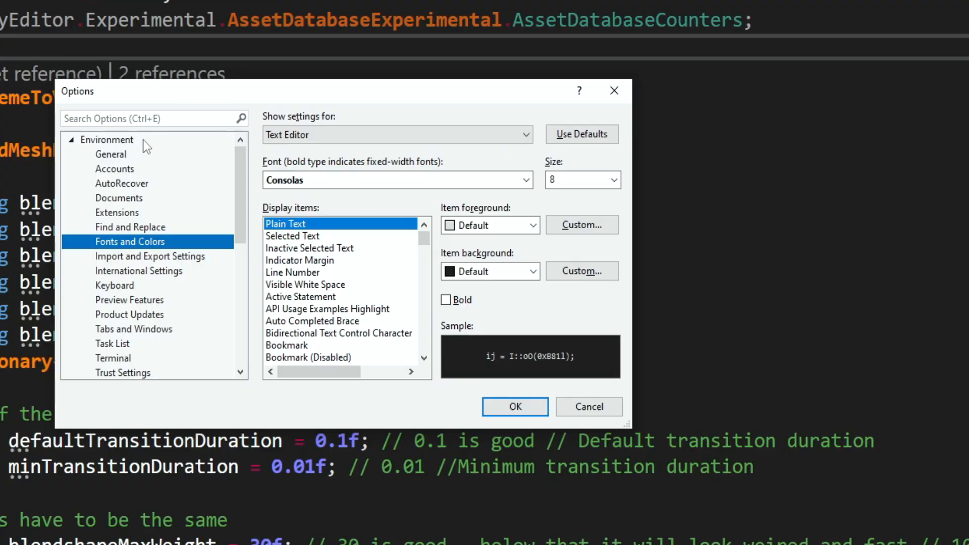
mouse_move(339, 284)
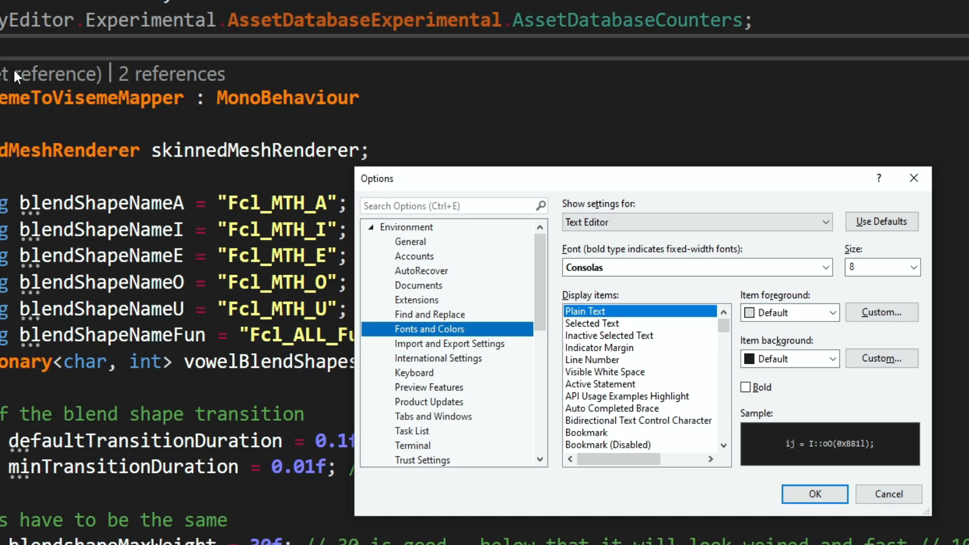
mouse_move(453, 414)
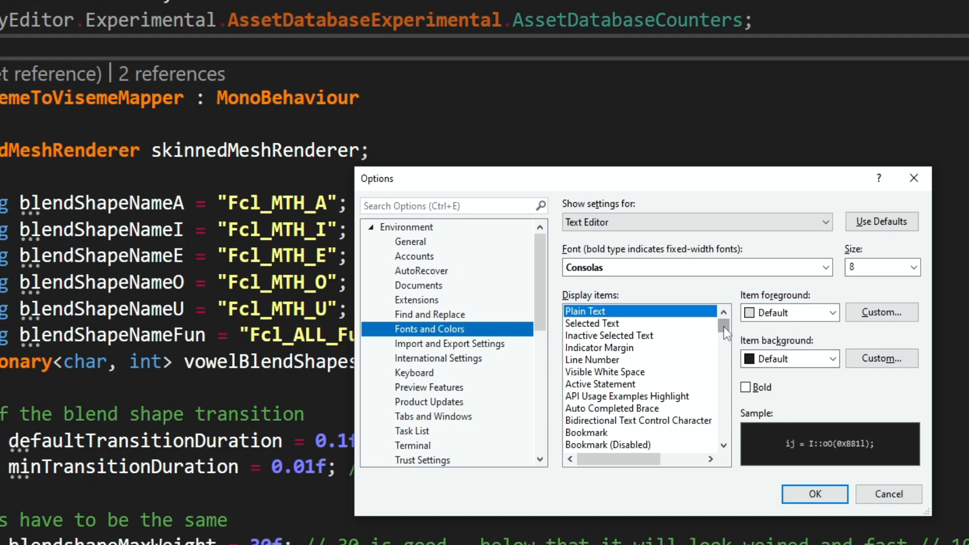
scroll(down, 3)
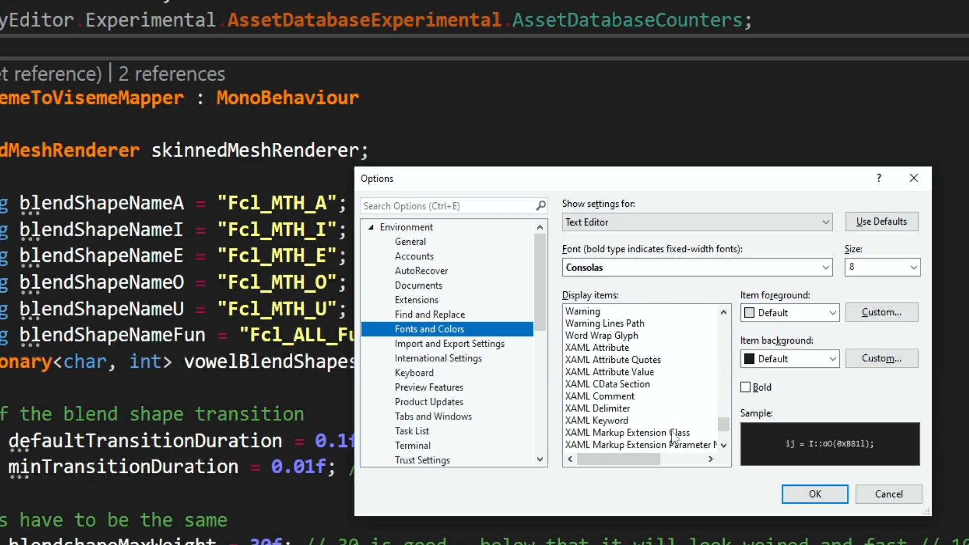
scroll(down, 3)
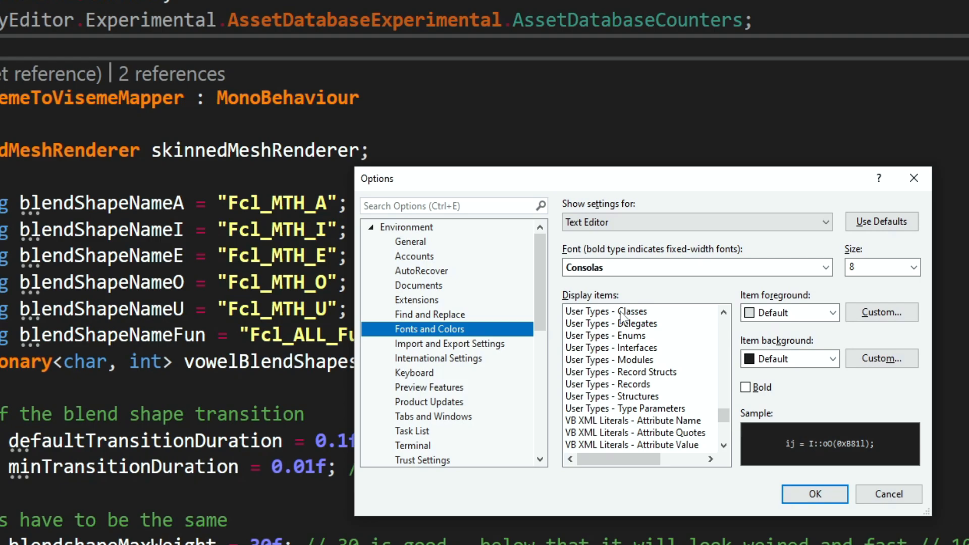
Inspect the custom orange, bold foreground of User Types - Classes without changing it.
click(606, 311)
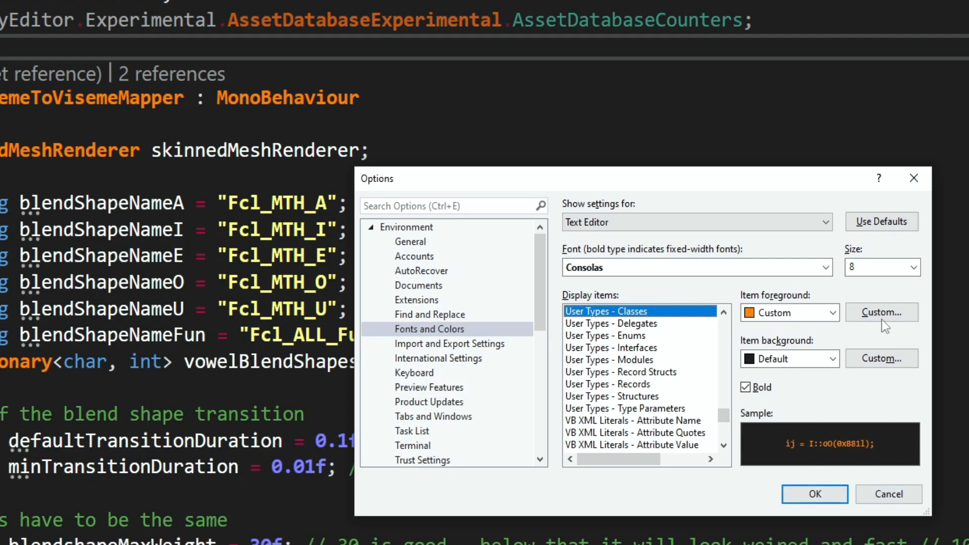
click(881, 312)
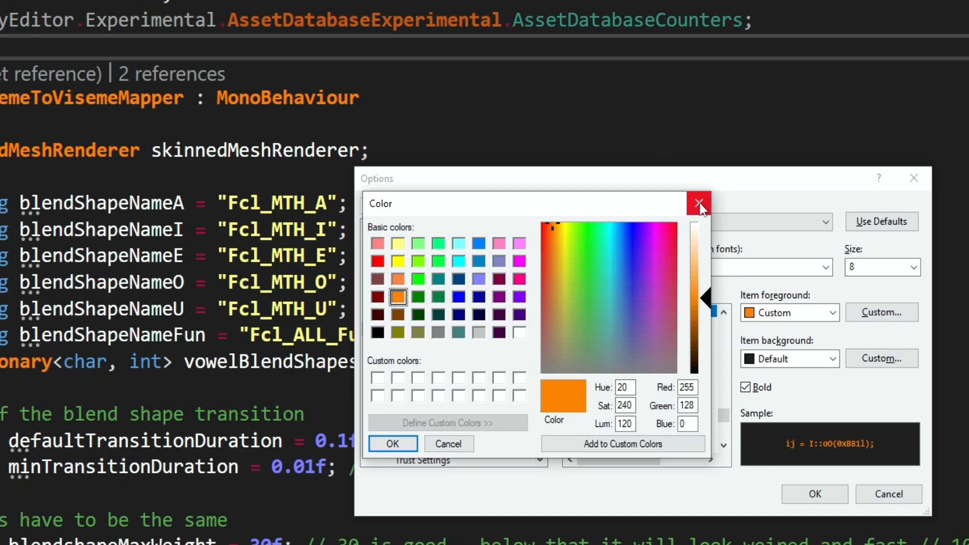
click(699, 203)
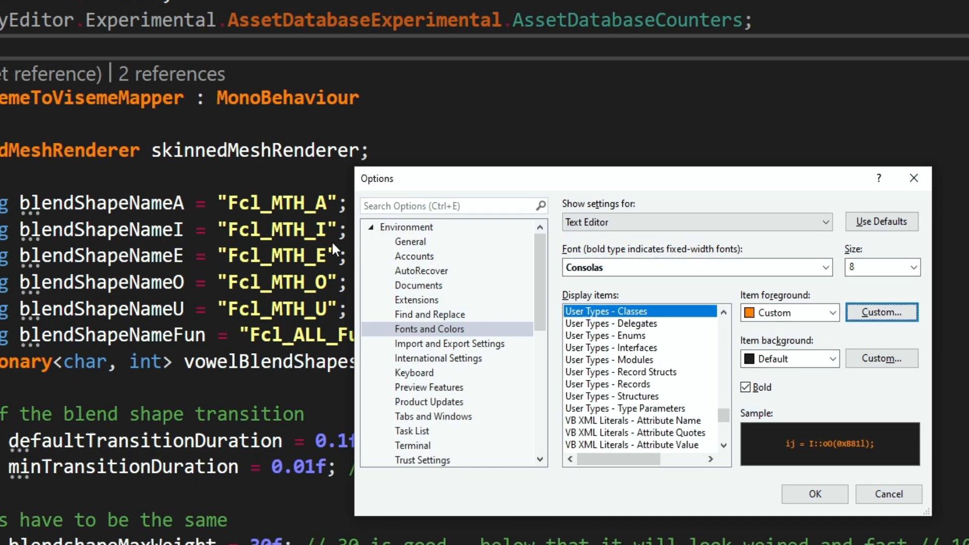
mouse_move(486, 193)
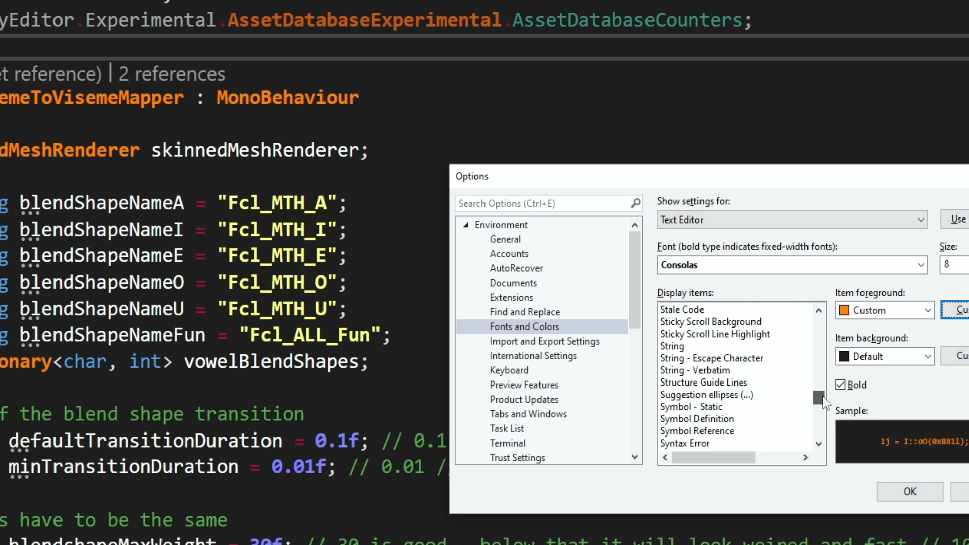
click(672, 345)
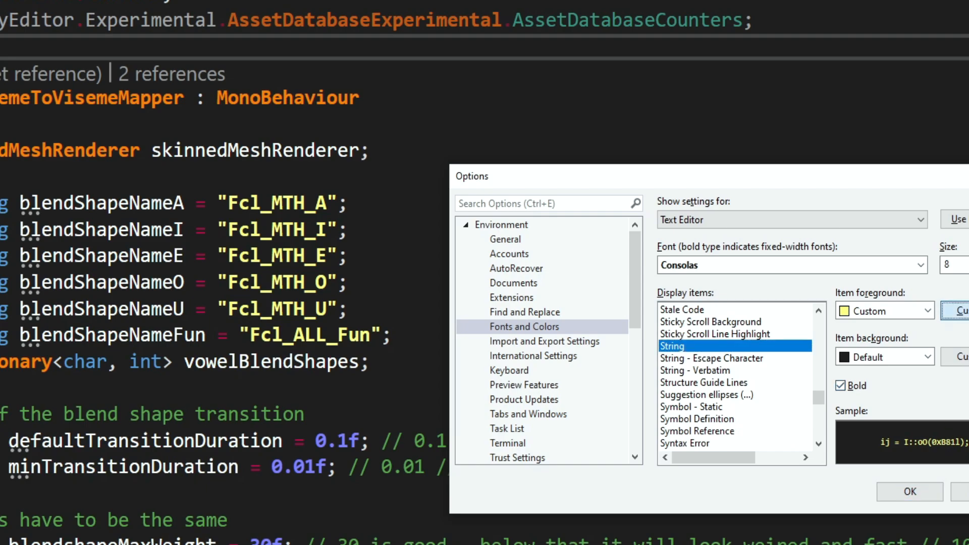
click(956, 311)
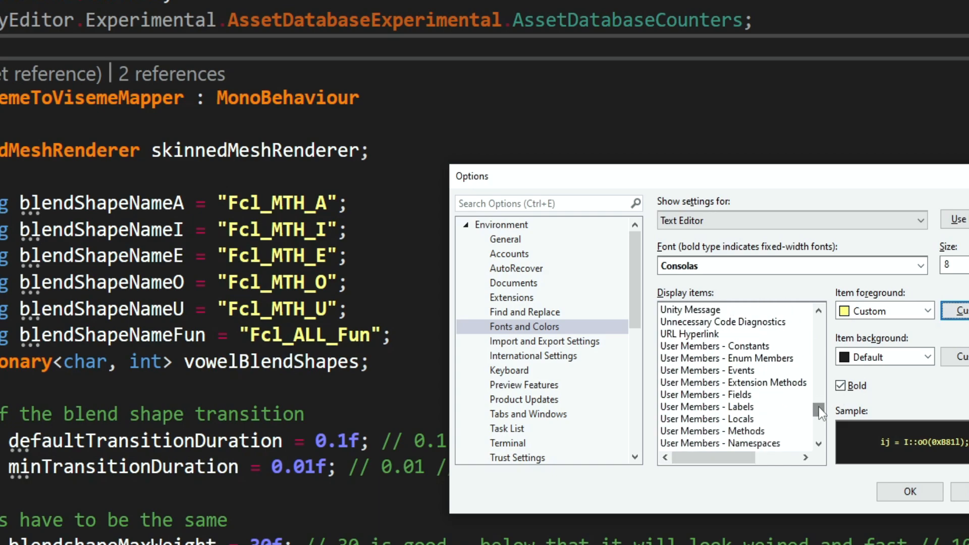
click(706, 394)
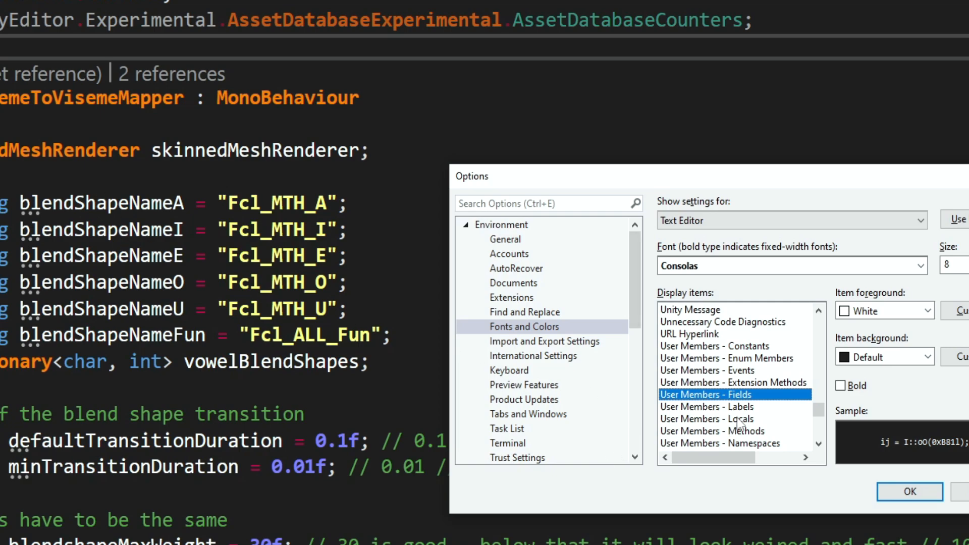
click(706, 407)
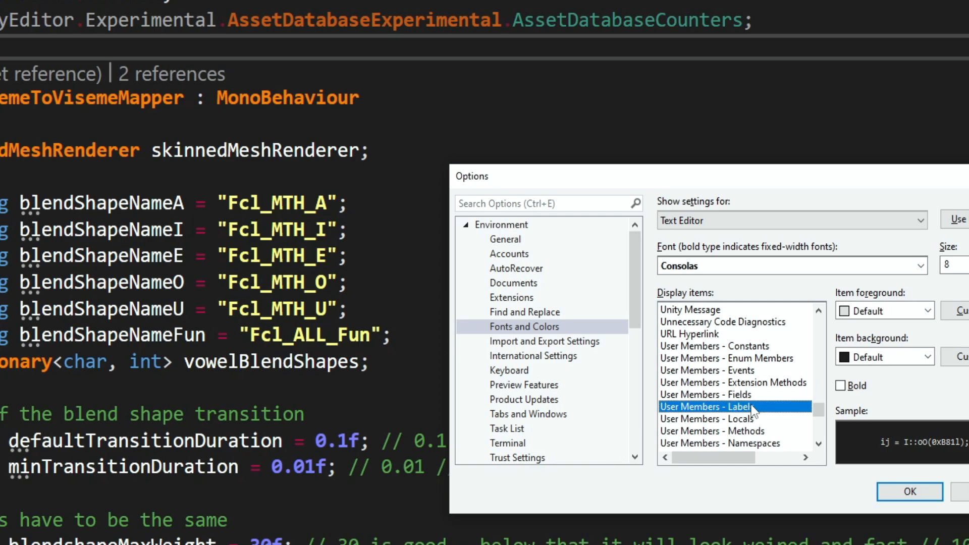
click(713, 346)
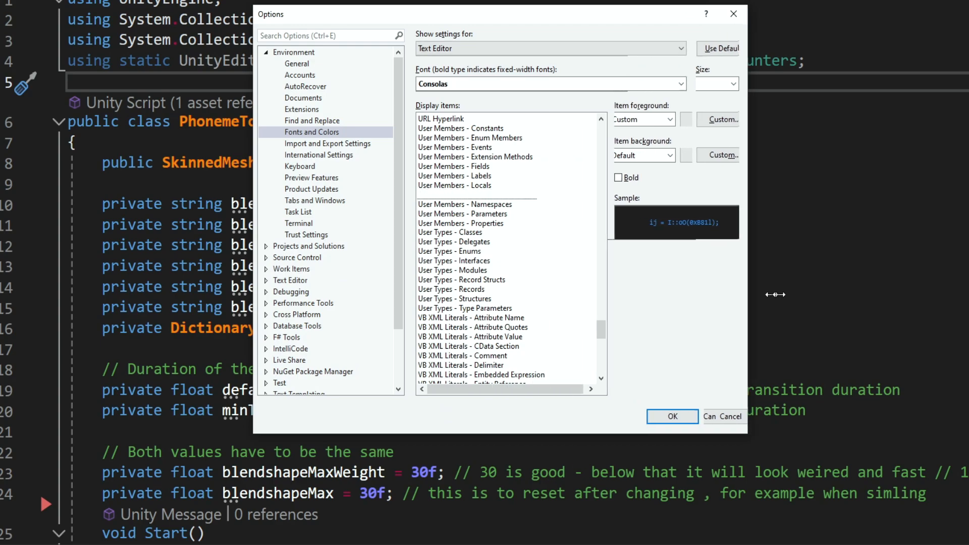
Inspect the custom blue foreground of User Members - Methods, then leave Options.
click(458, 194)
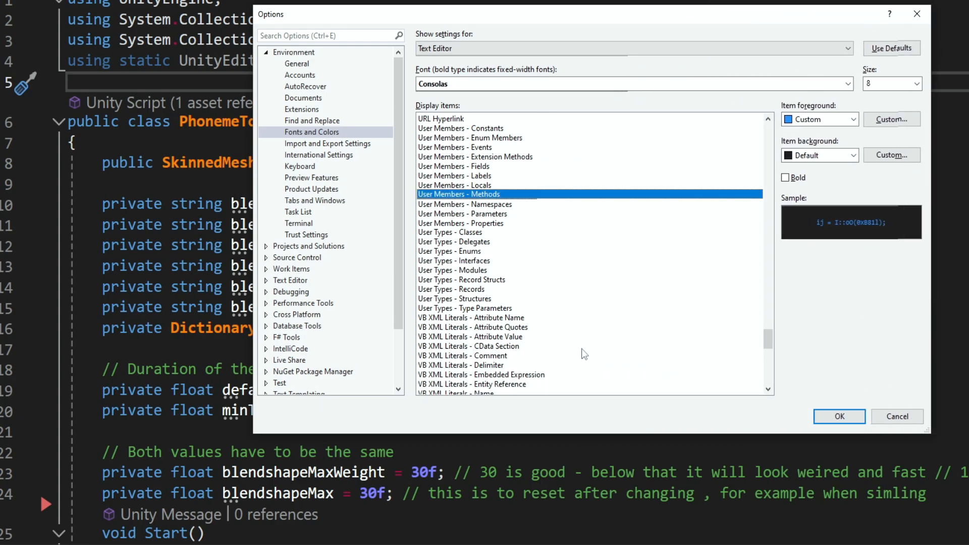
mouse_move(571, 355)
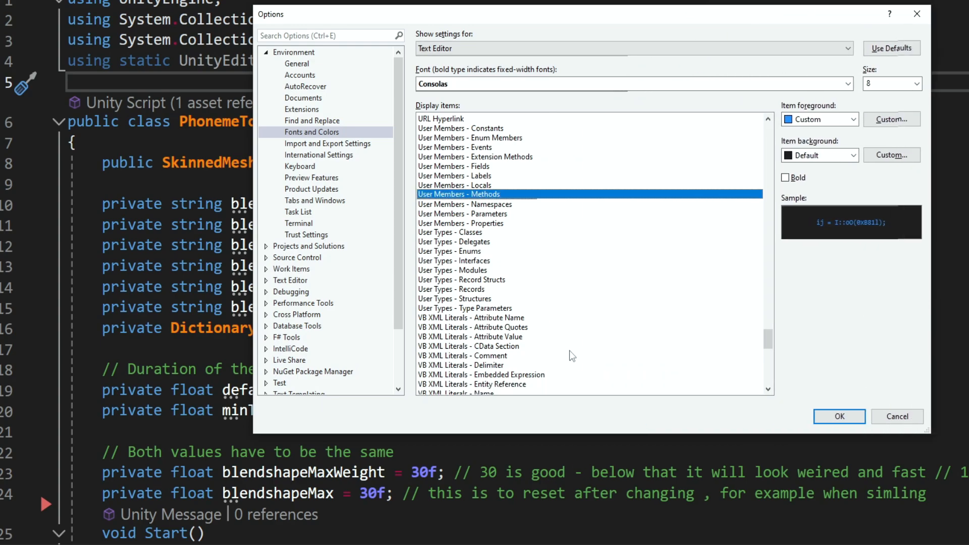
mouse_move(352, 422)
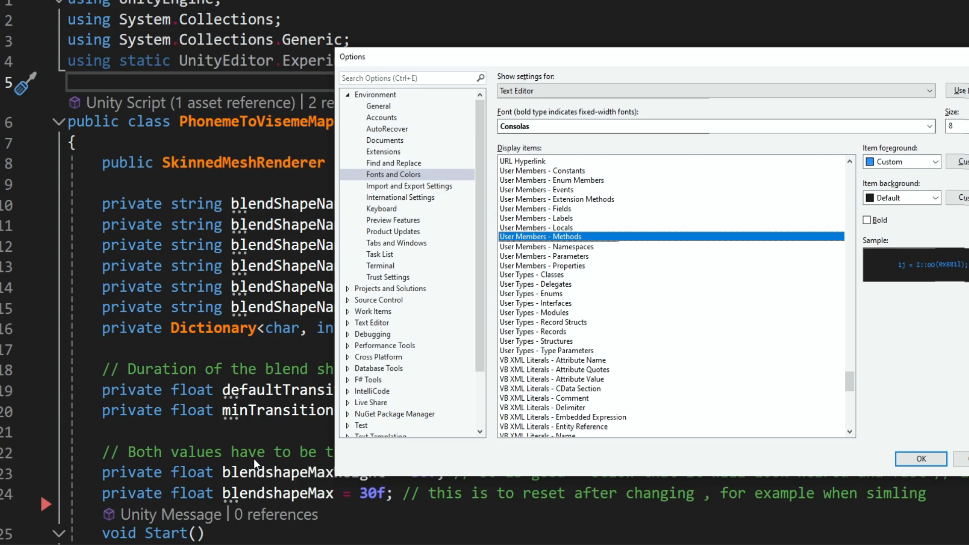
mouse_move(233, 401)
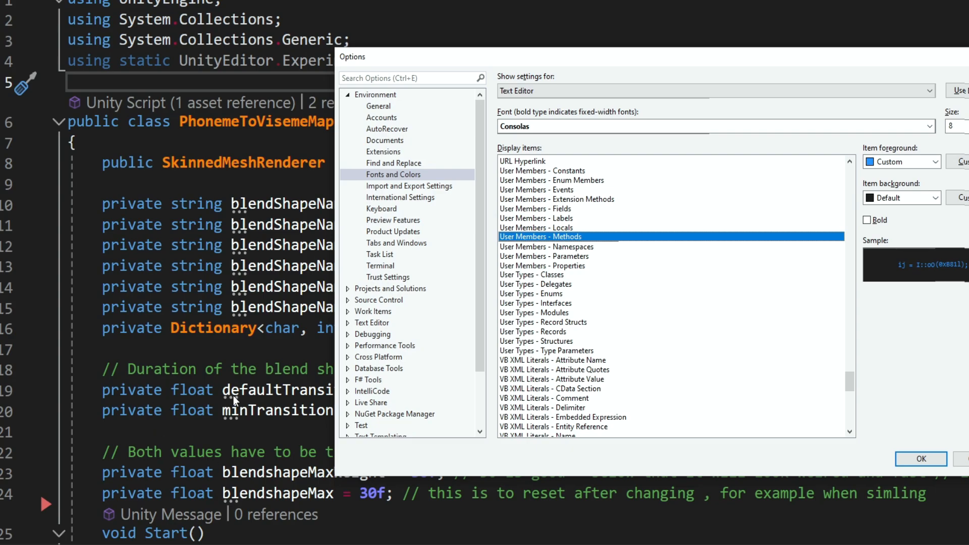
scroll(down, 3)
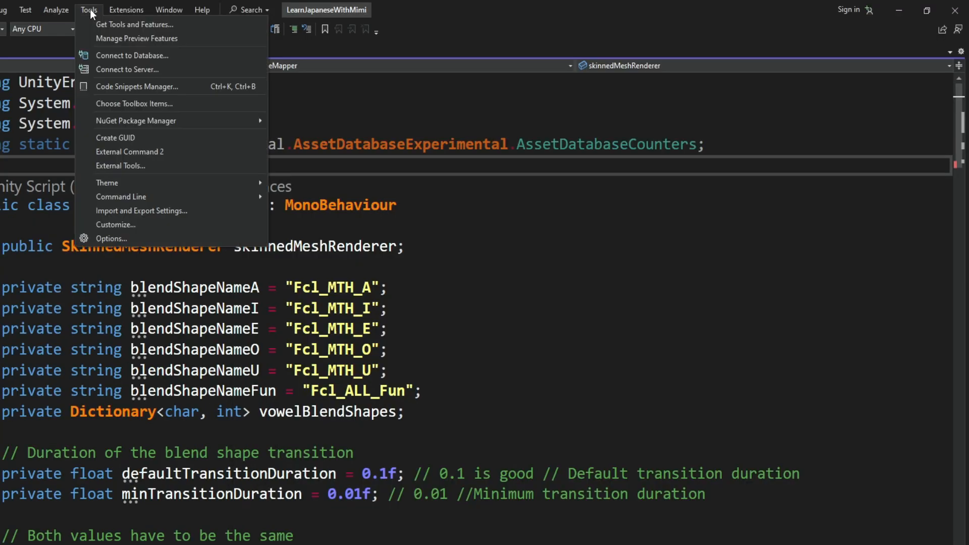
mouse_move(144, 216)
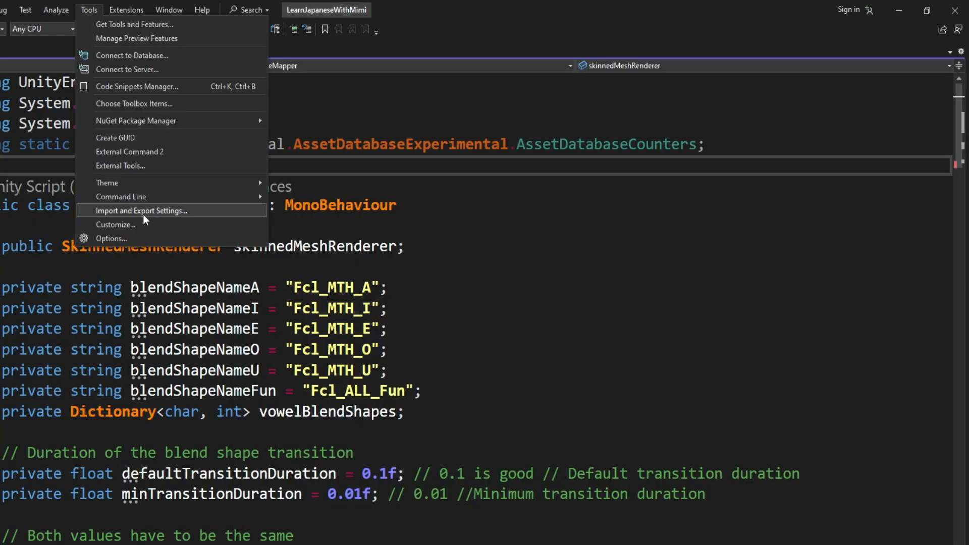
Start the Import and Export Settings wizard with 'Export selected environment settings' chosen.
click(142, 210)
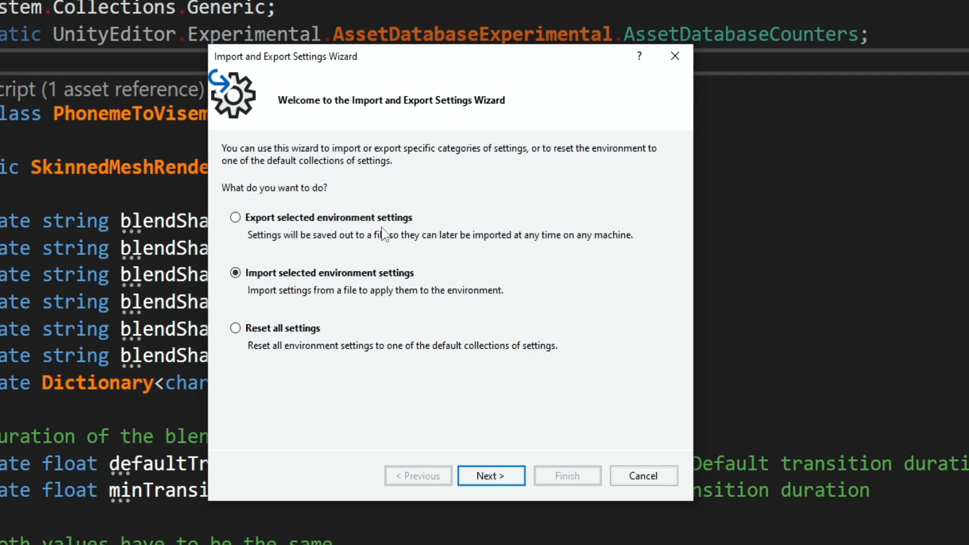
mouse_move(399, 316)
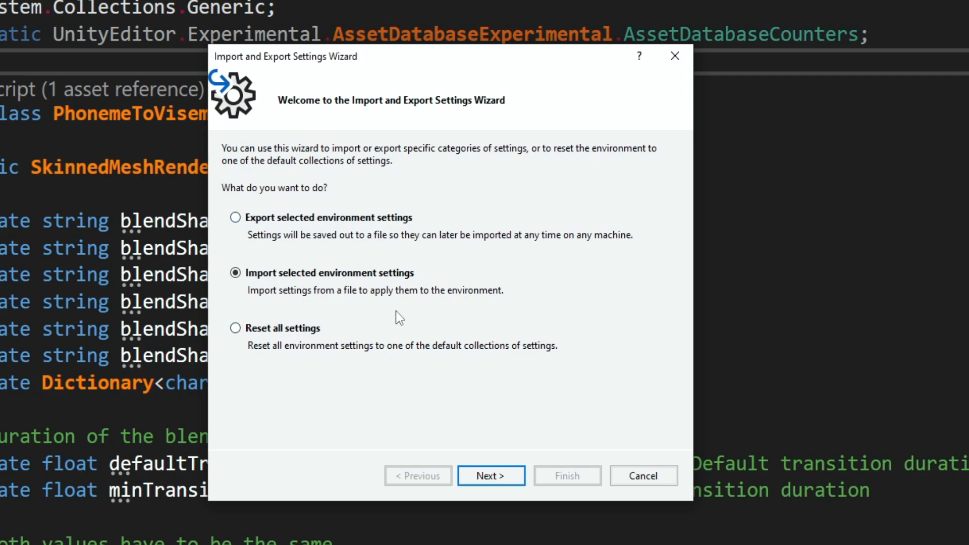
click(235, 217)
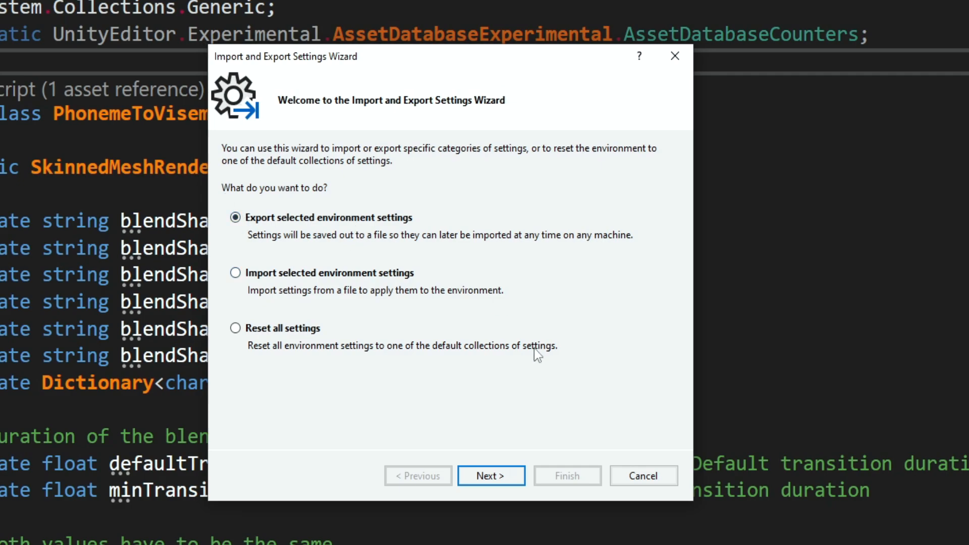
mouse_move(539, 389)
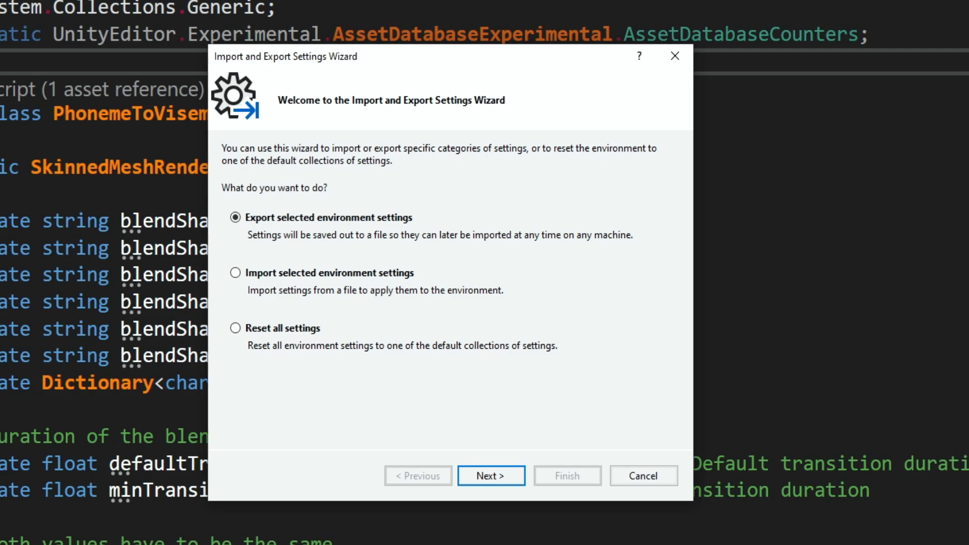
mouse_move(472, 285)
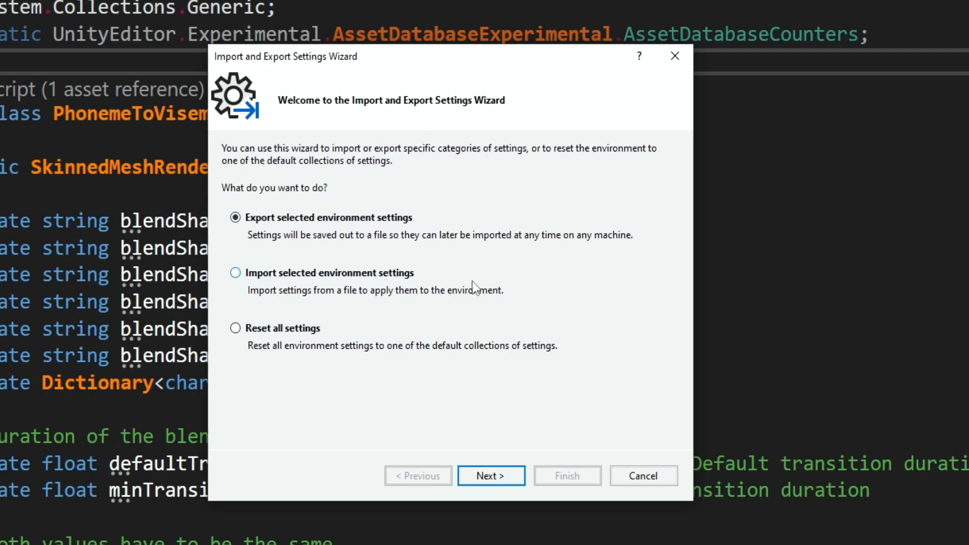
mouse_move(163, 327)
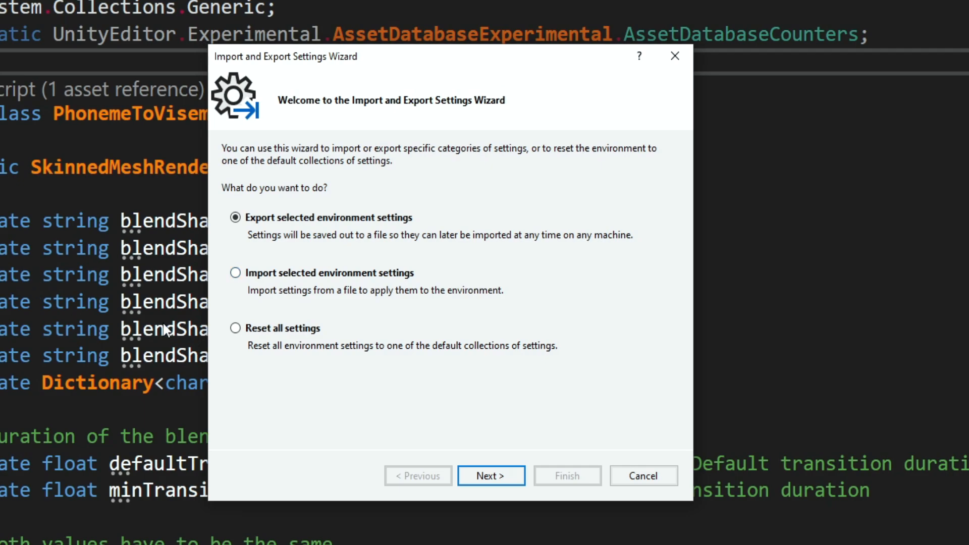
mouse_move(463, 466)
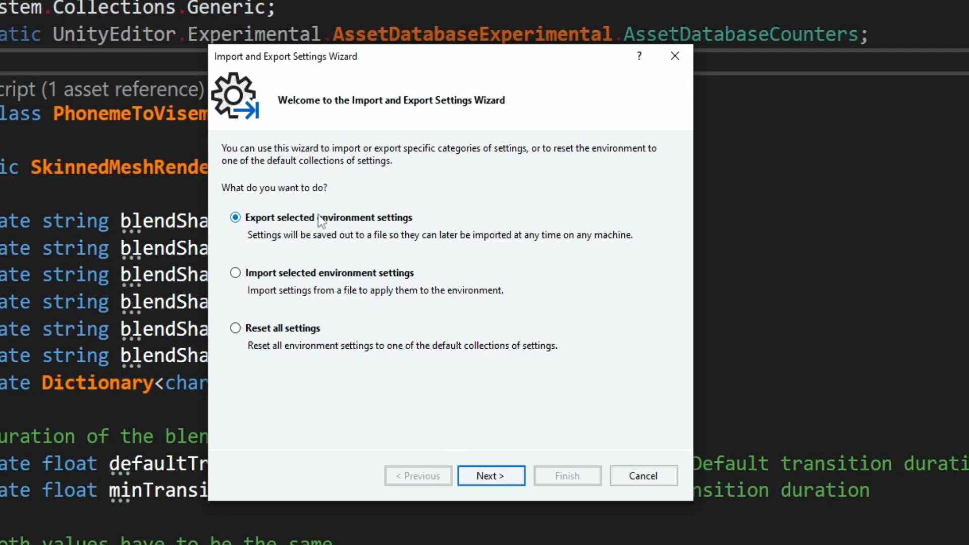
mouse_move(327, 320)
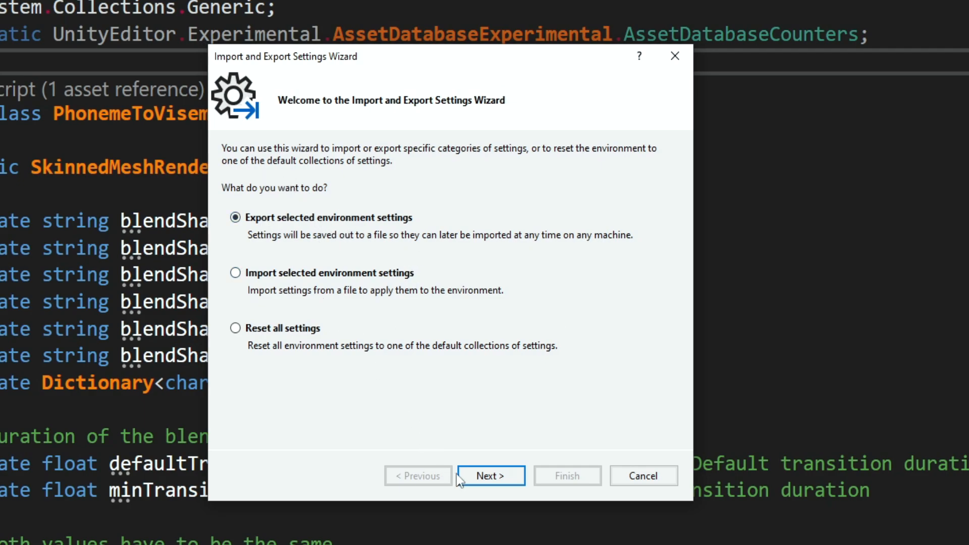
Clear All Settings and include only Options > Environment > Fonts and Colors in the export.
click(491, 475)
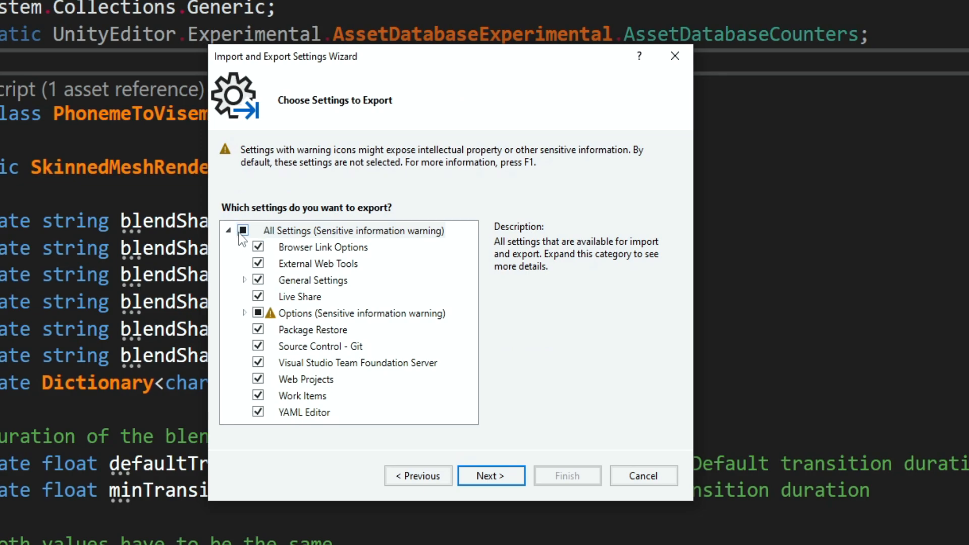
click(243, 230)
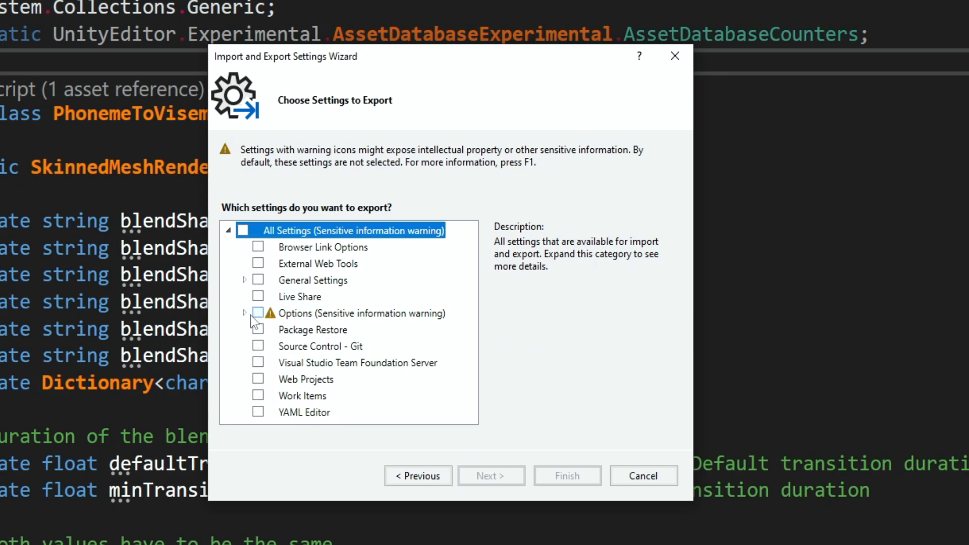
click(244, 313)
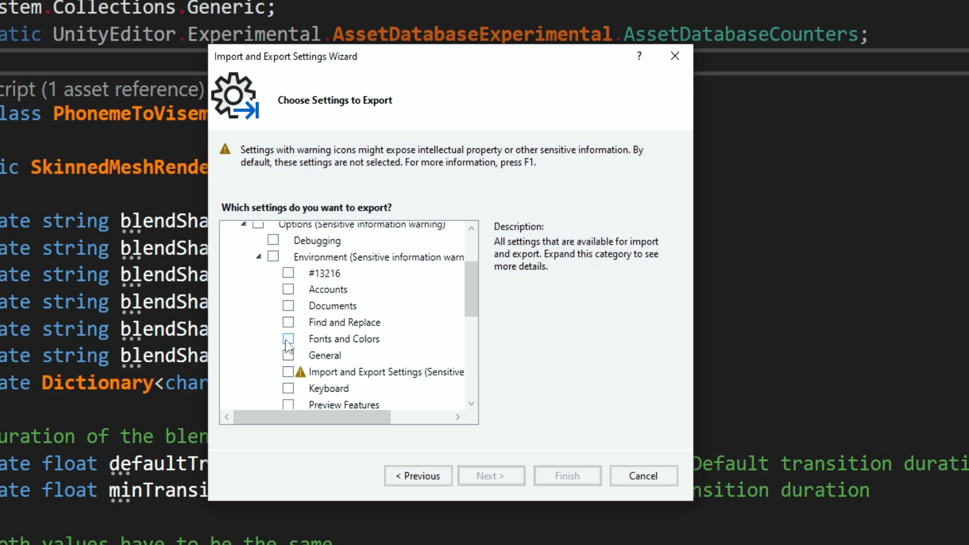
click(491, 476)
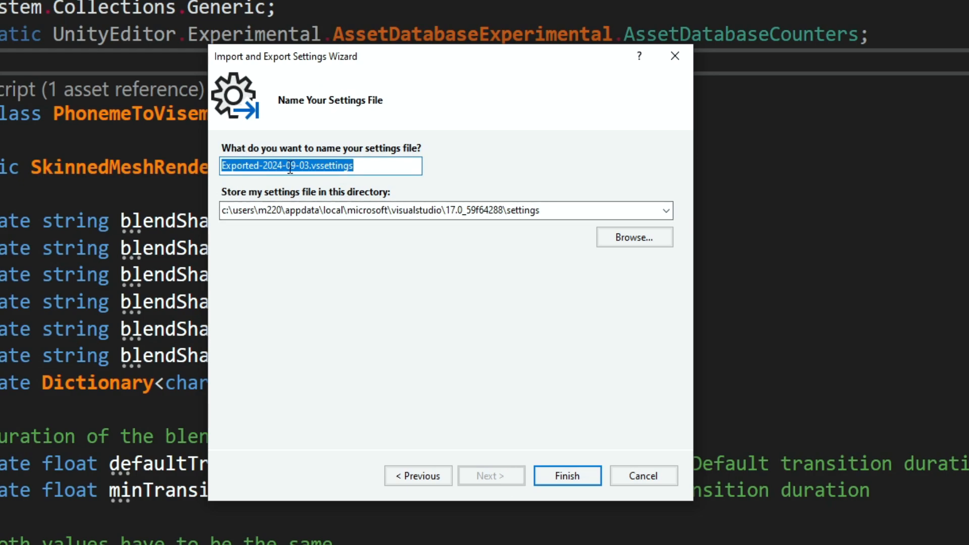
mouse_move(304, 183)
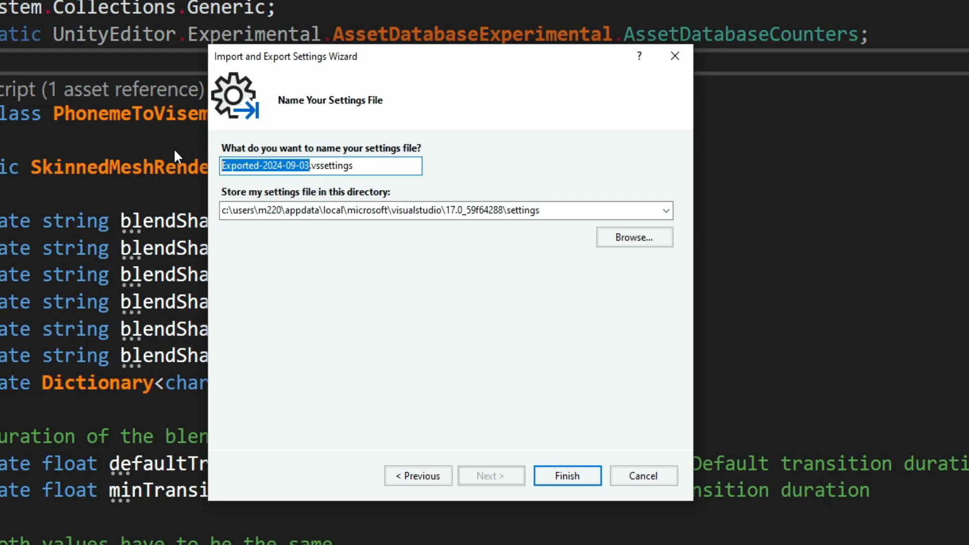
Export the settings as Mike_Color_Theme.vssettings and close the finished wizard.
text(Mike_.vssettings)
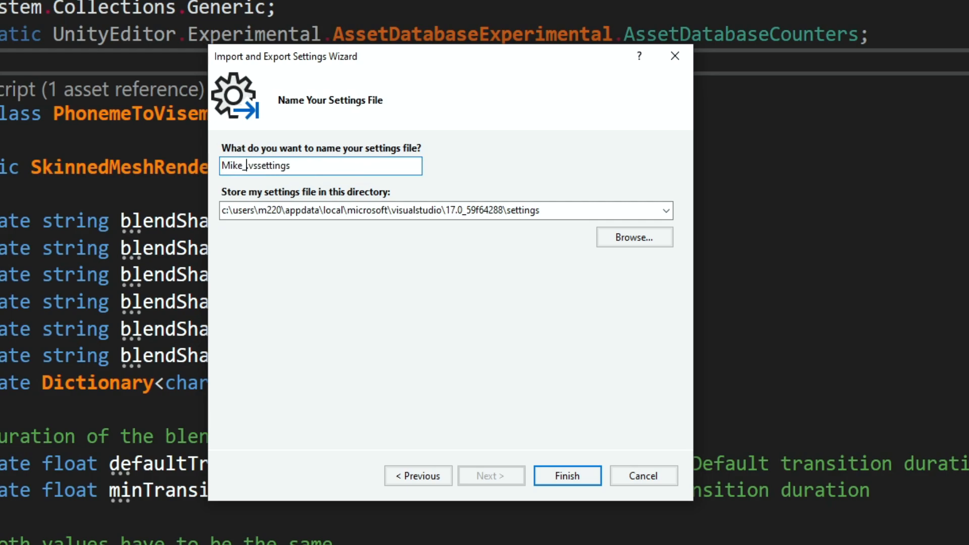
text(Color)
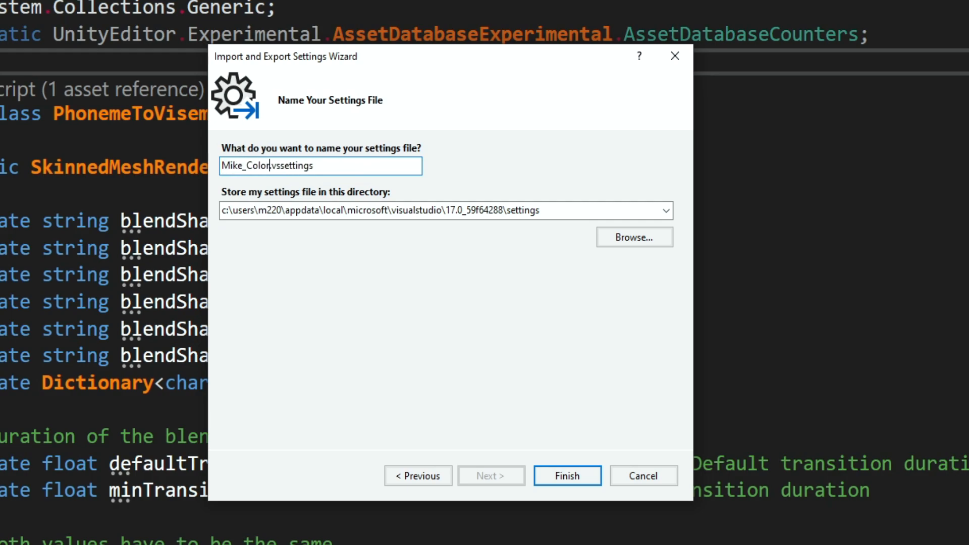
text(_Theme)
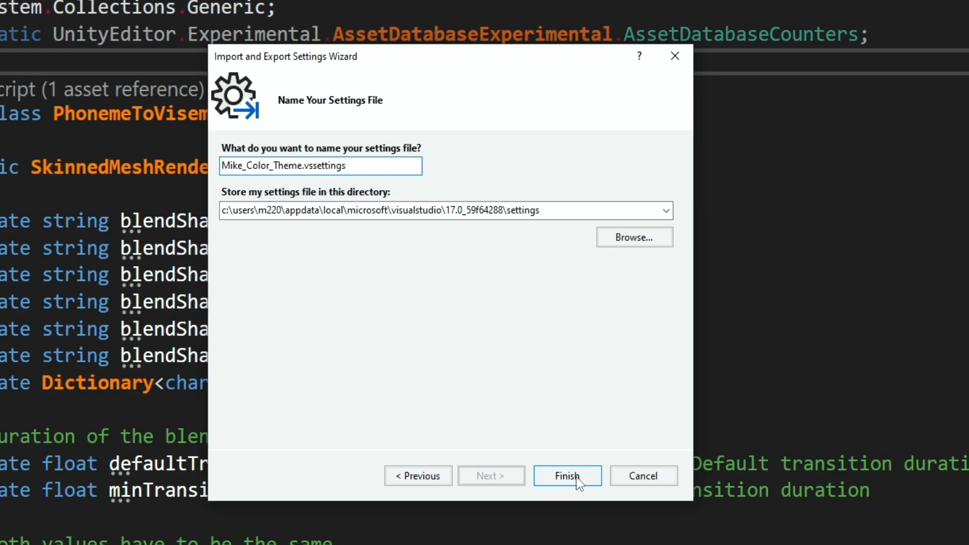
click(566, 475)
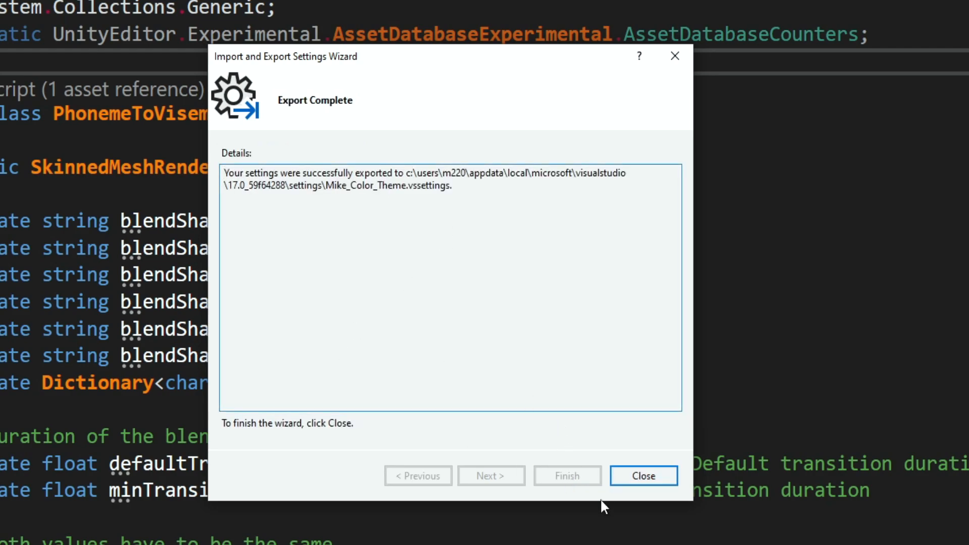
click(643, 476)
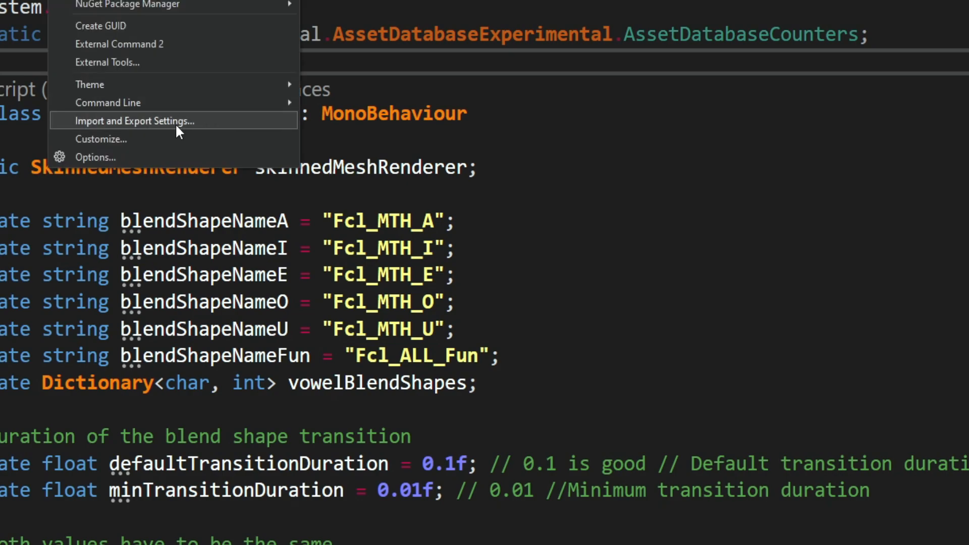
Restart the wizard in import mode, choosing 'No, just import new settings' without a backup.
click(134, 120)
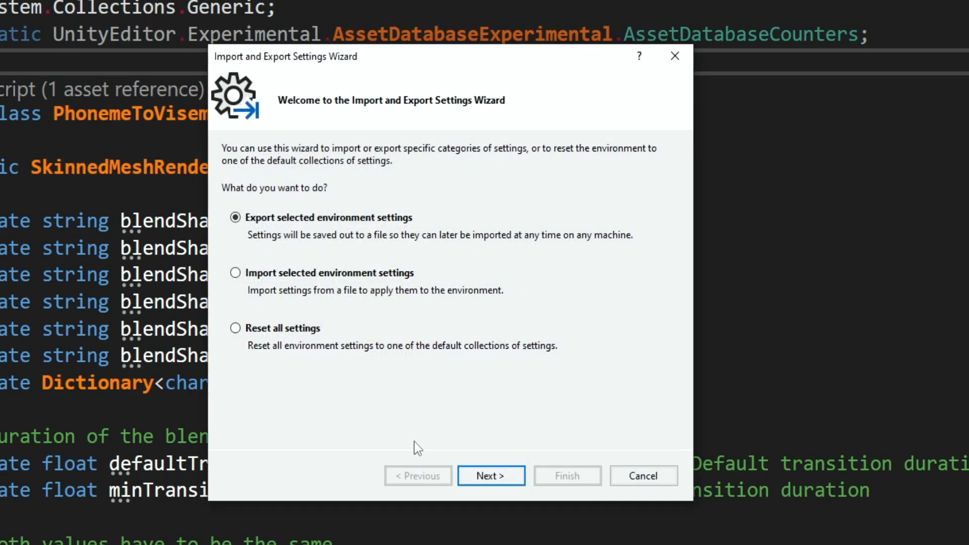
click(235, 272)
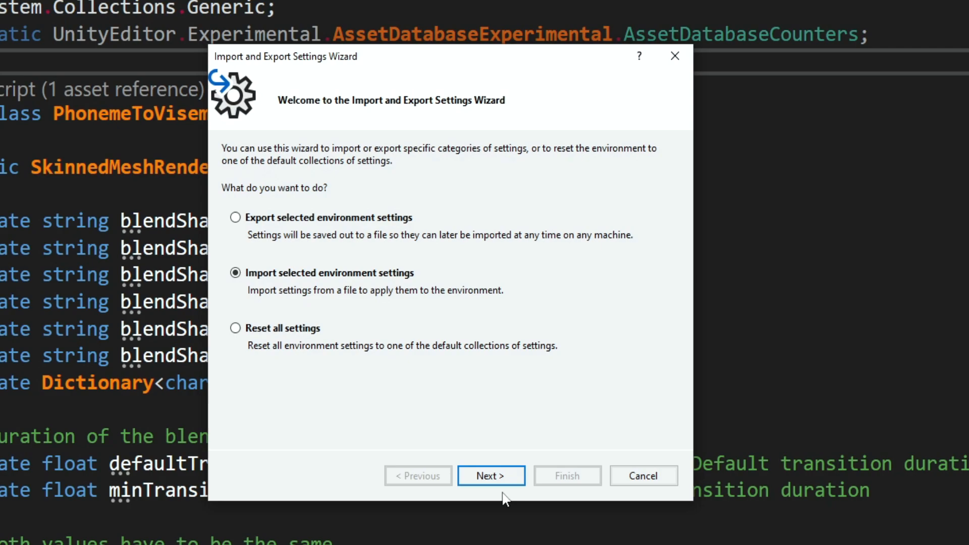
click(490, 475)
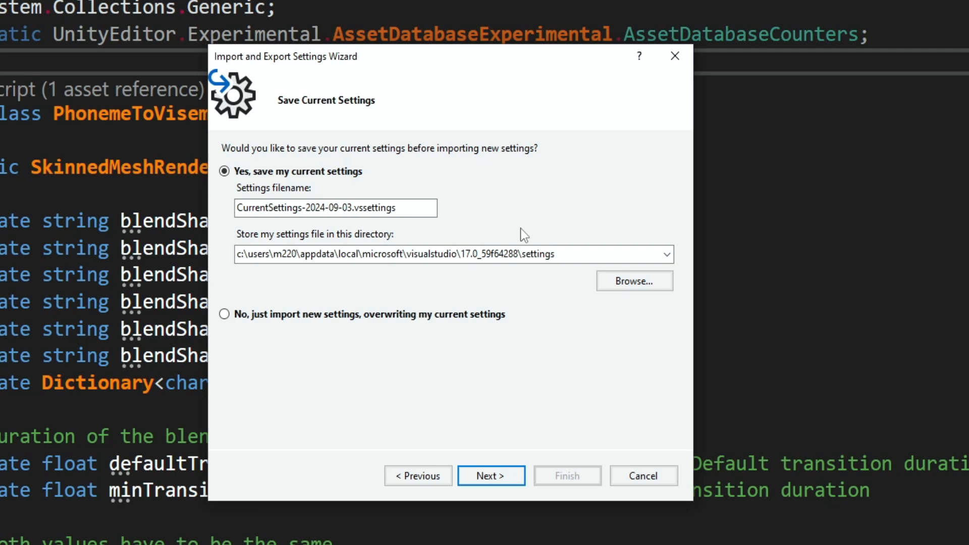
mouse_move(436, 258)
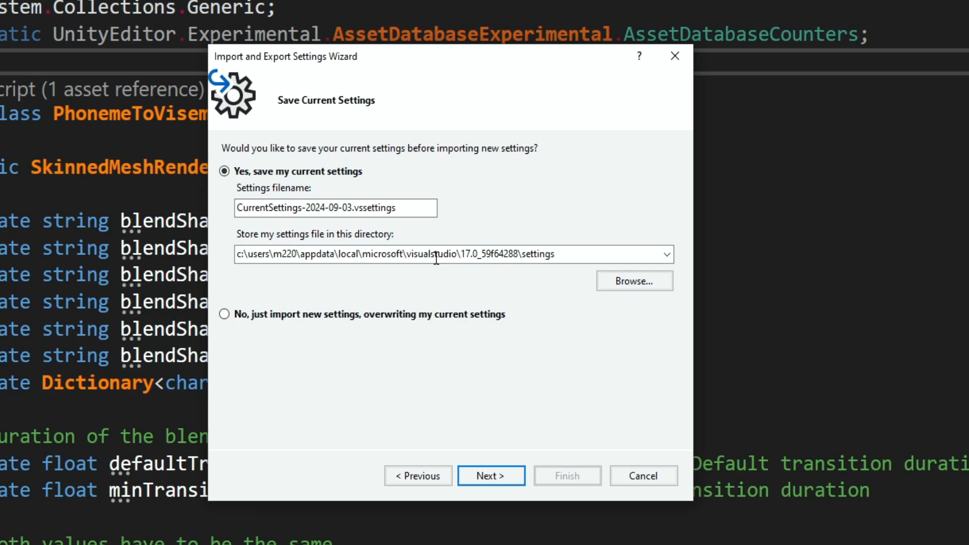
mouse_move(442, 357)
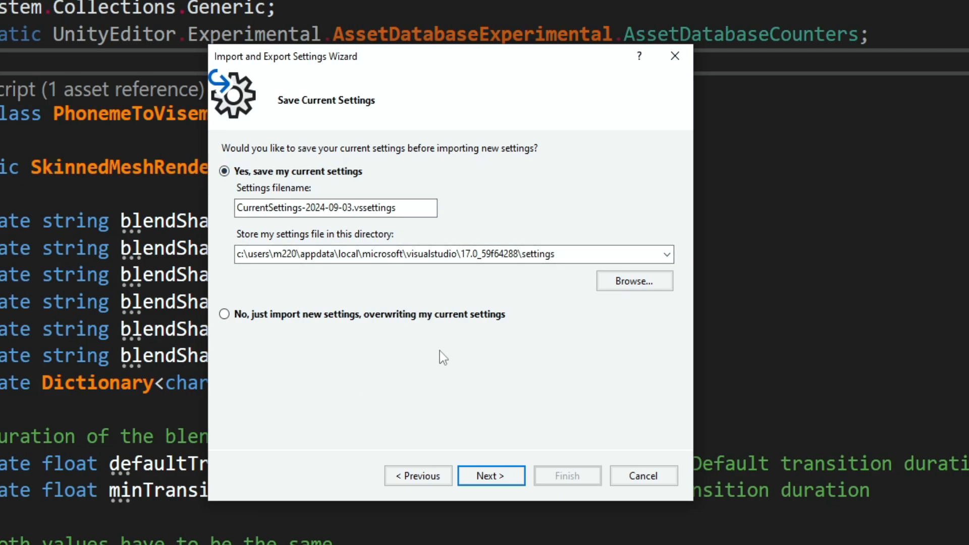
mouse_move(396, 404)
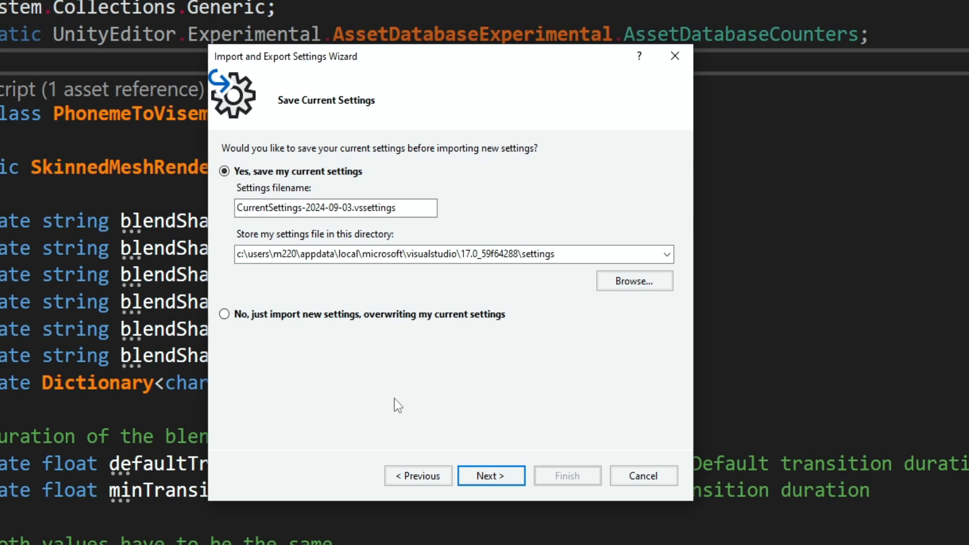
click(224, 313)
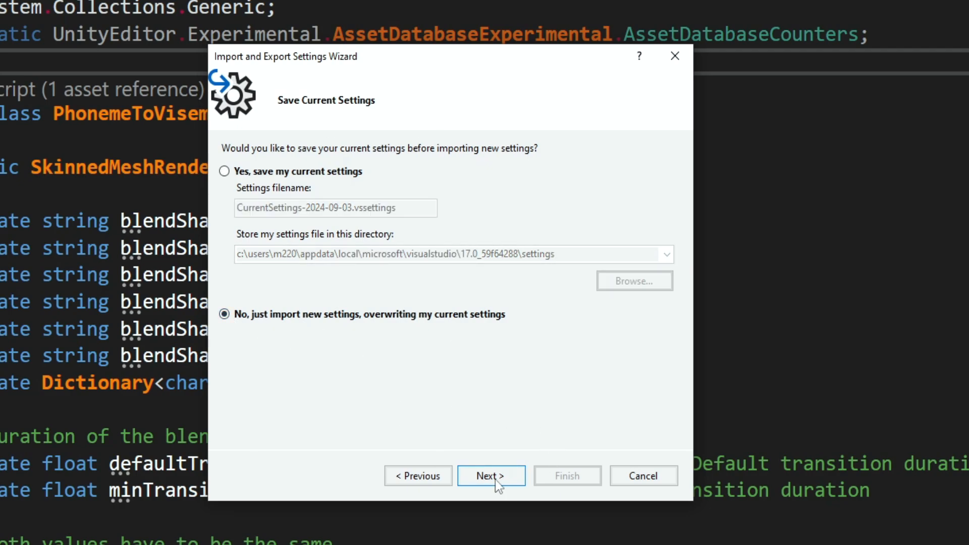
click(490, 475)
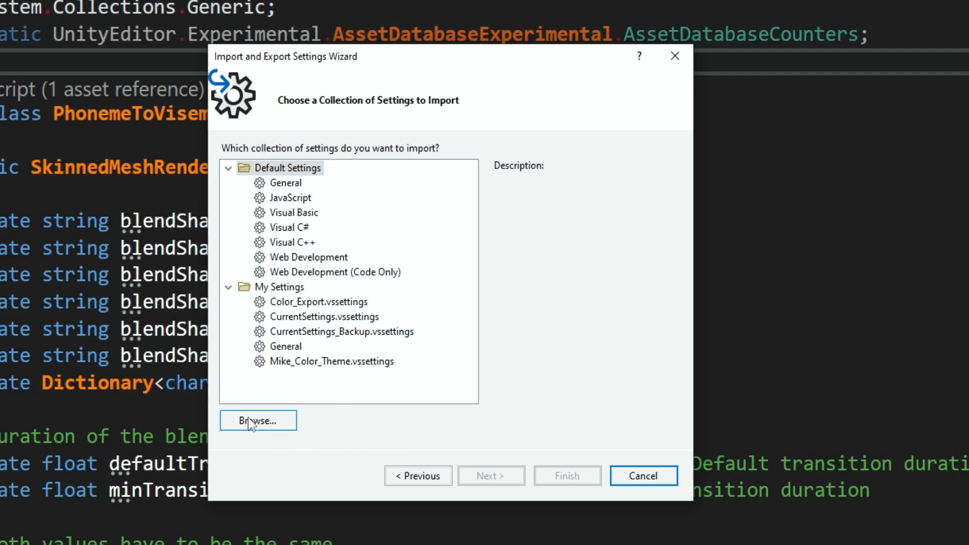
Browse to Mike_Color_Theme.vssettings, import its Fonts and Colors, and close the wizard.
click(257, 420)
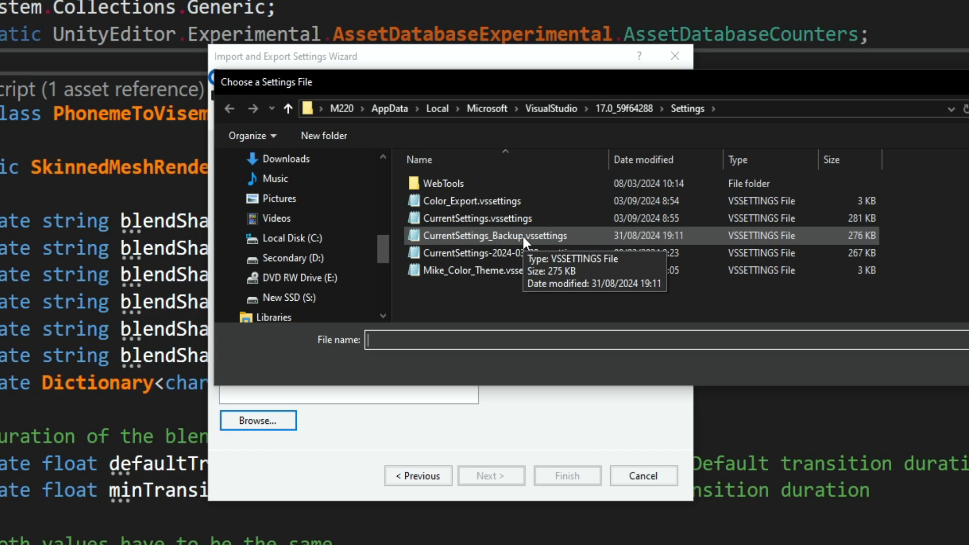
click(483, 271)
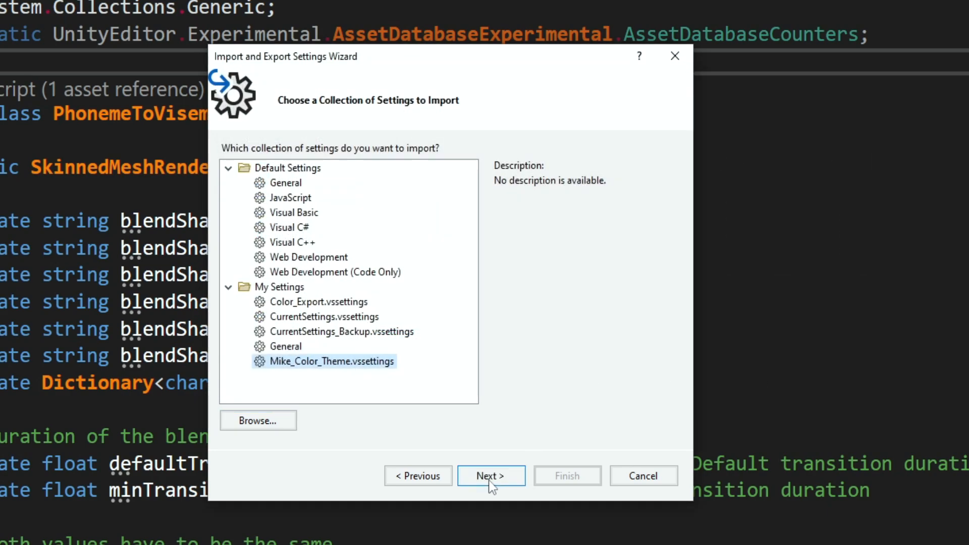
click(490, 475)
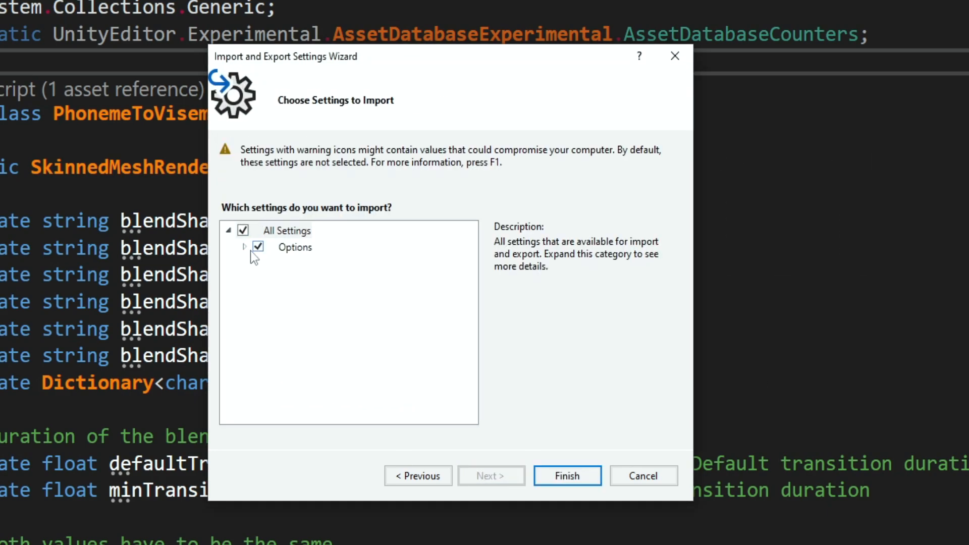
click(244, 246)
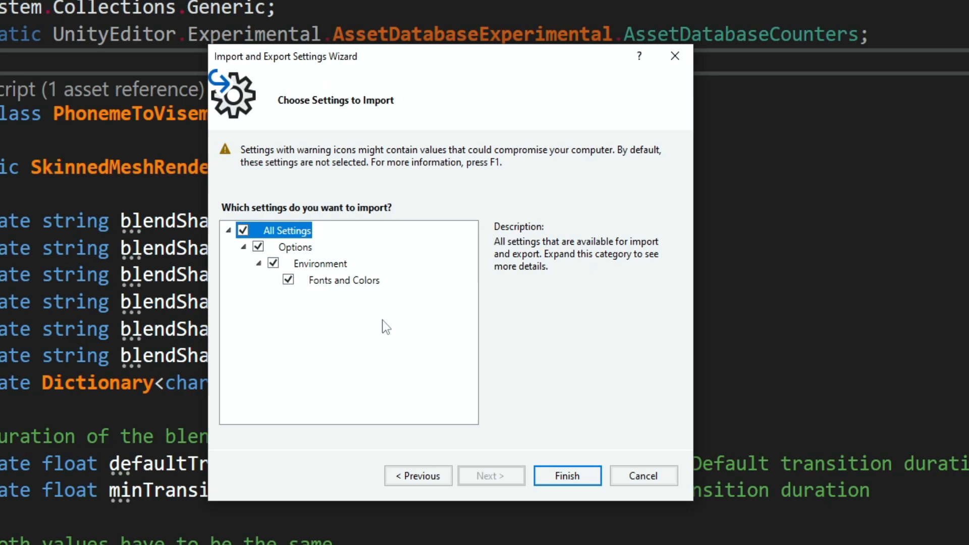
click(566, 475)
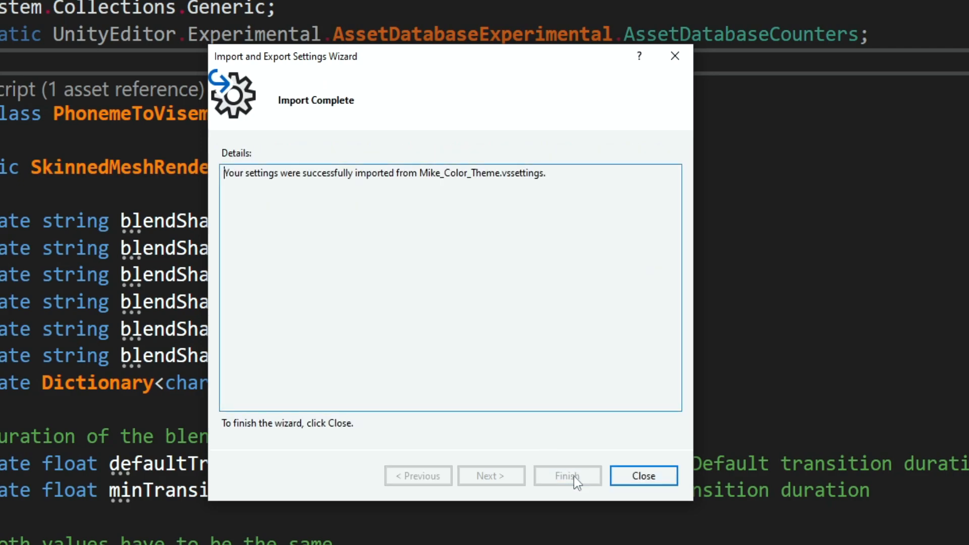
click(643, 475)
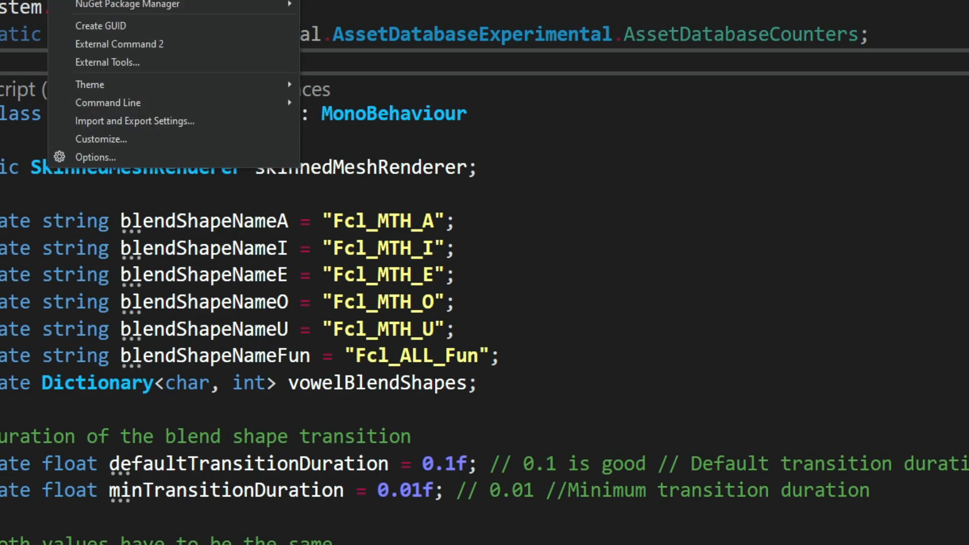
Run the import again with All Settings kept, restoring the orange type-name colouring.
click(134, 120)
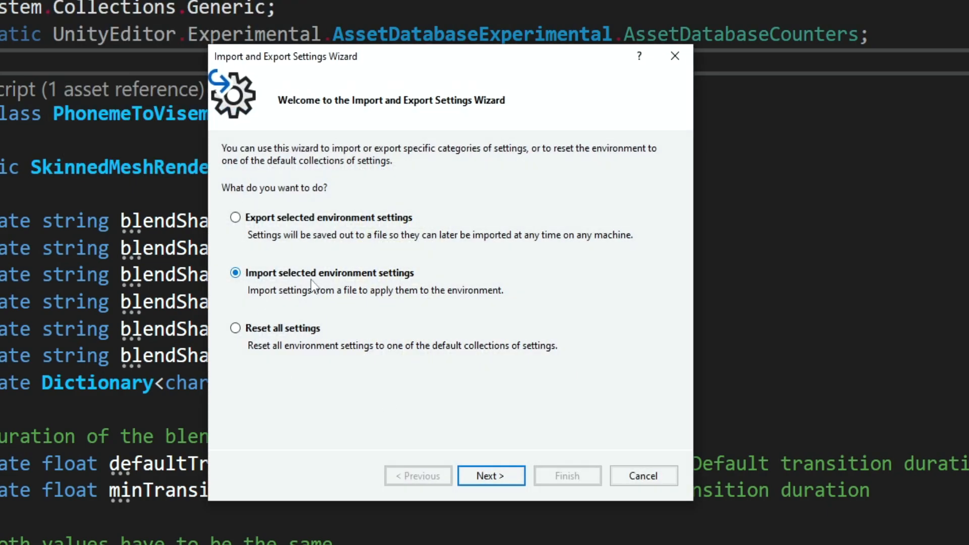
click(490, 475)
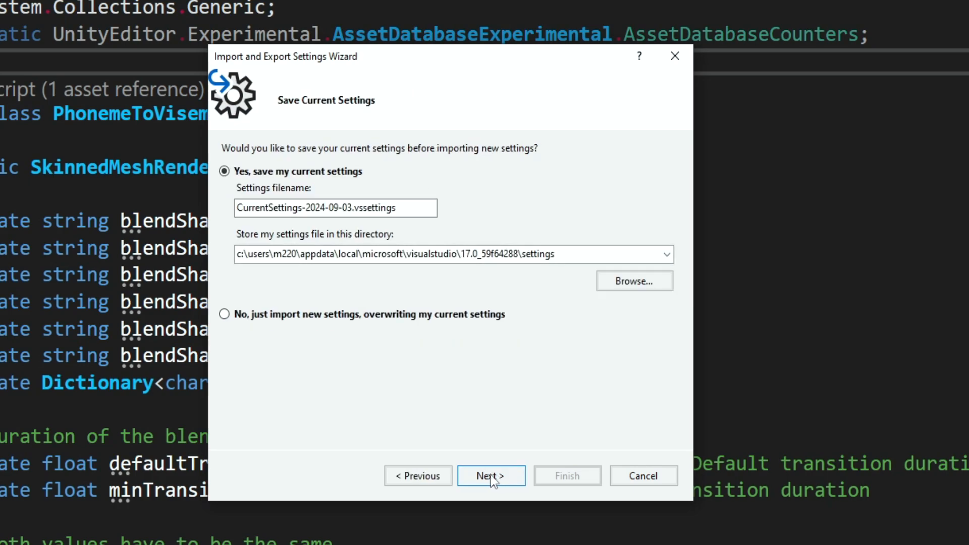
click(224, 313)
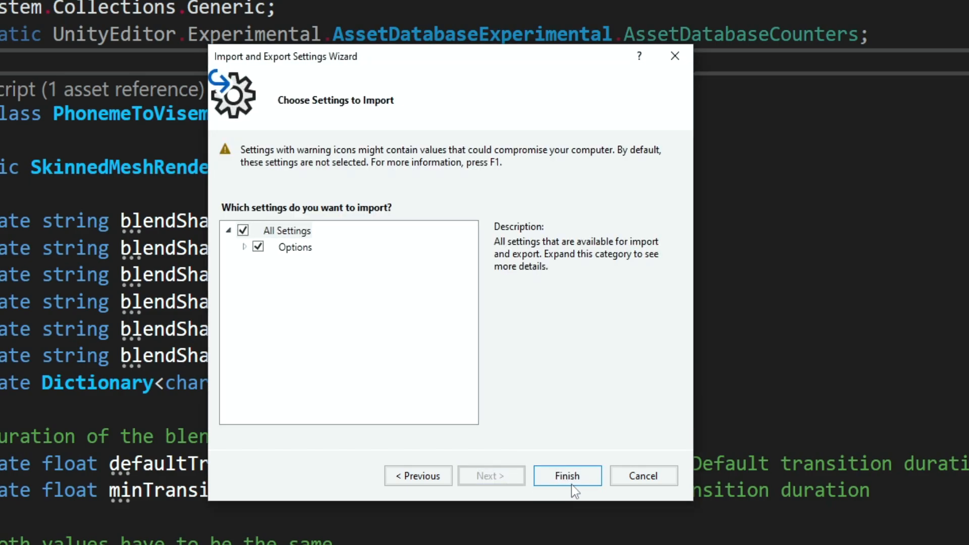
click(566, 476)
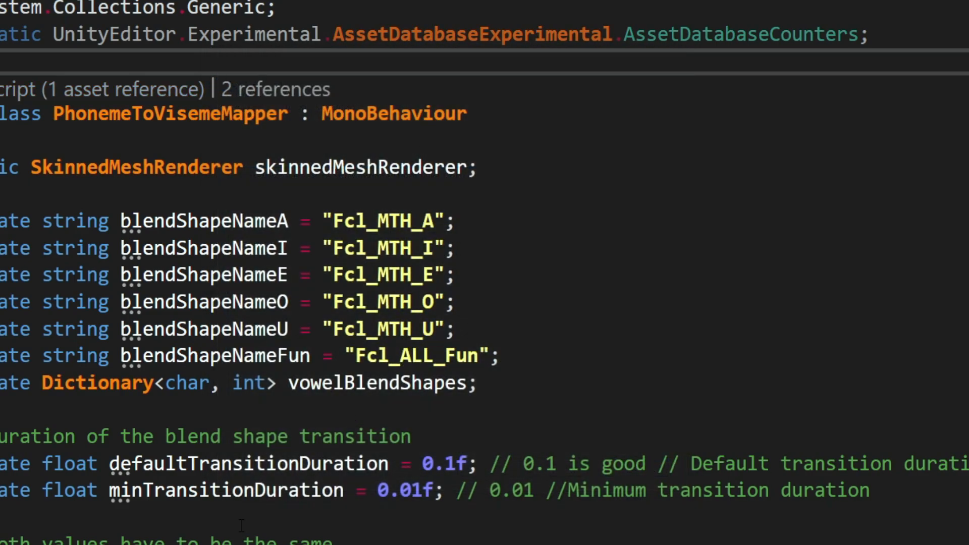
mouse_move(538, 436)
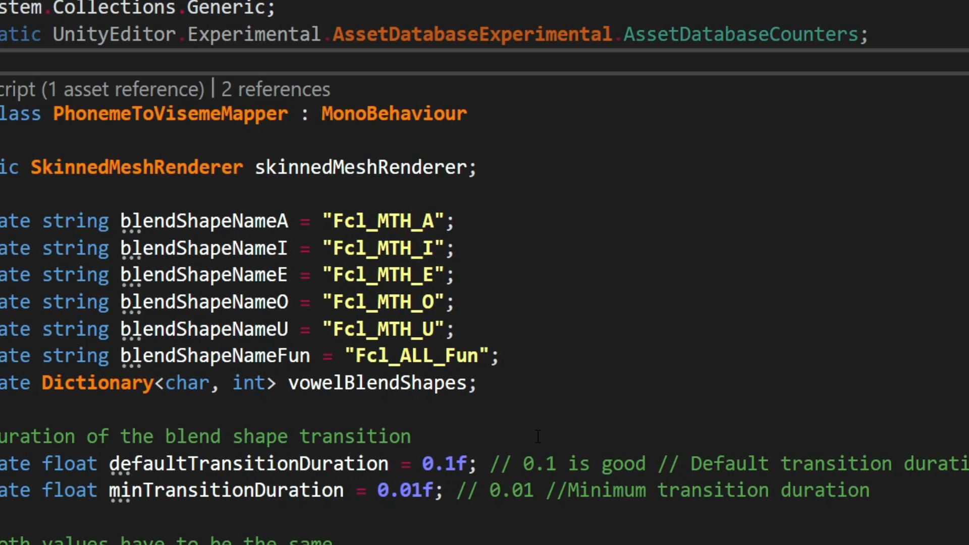